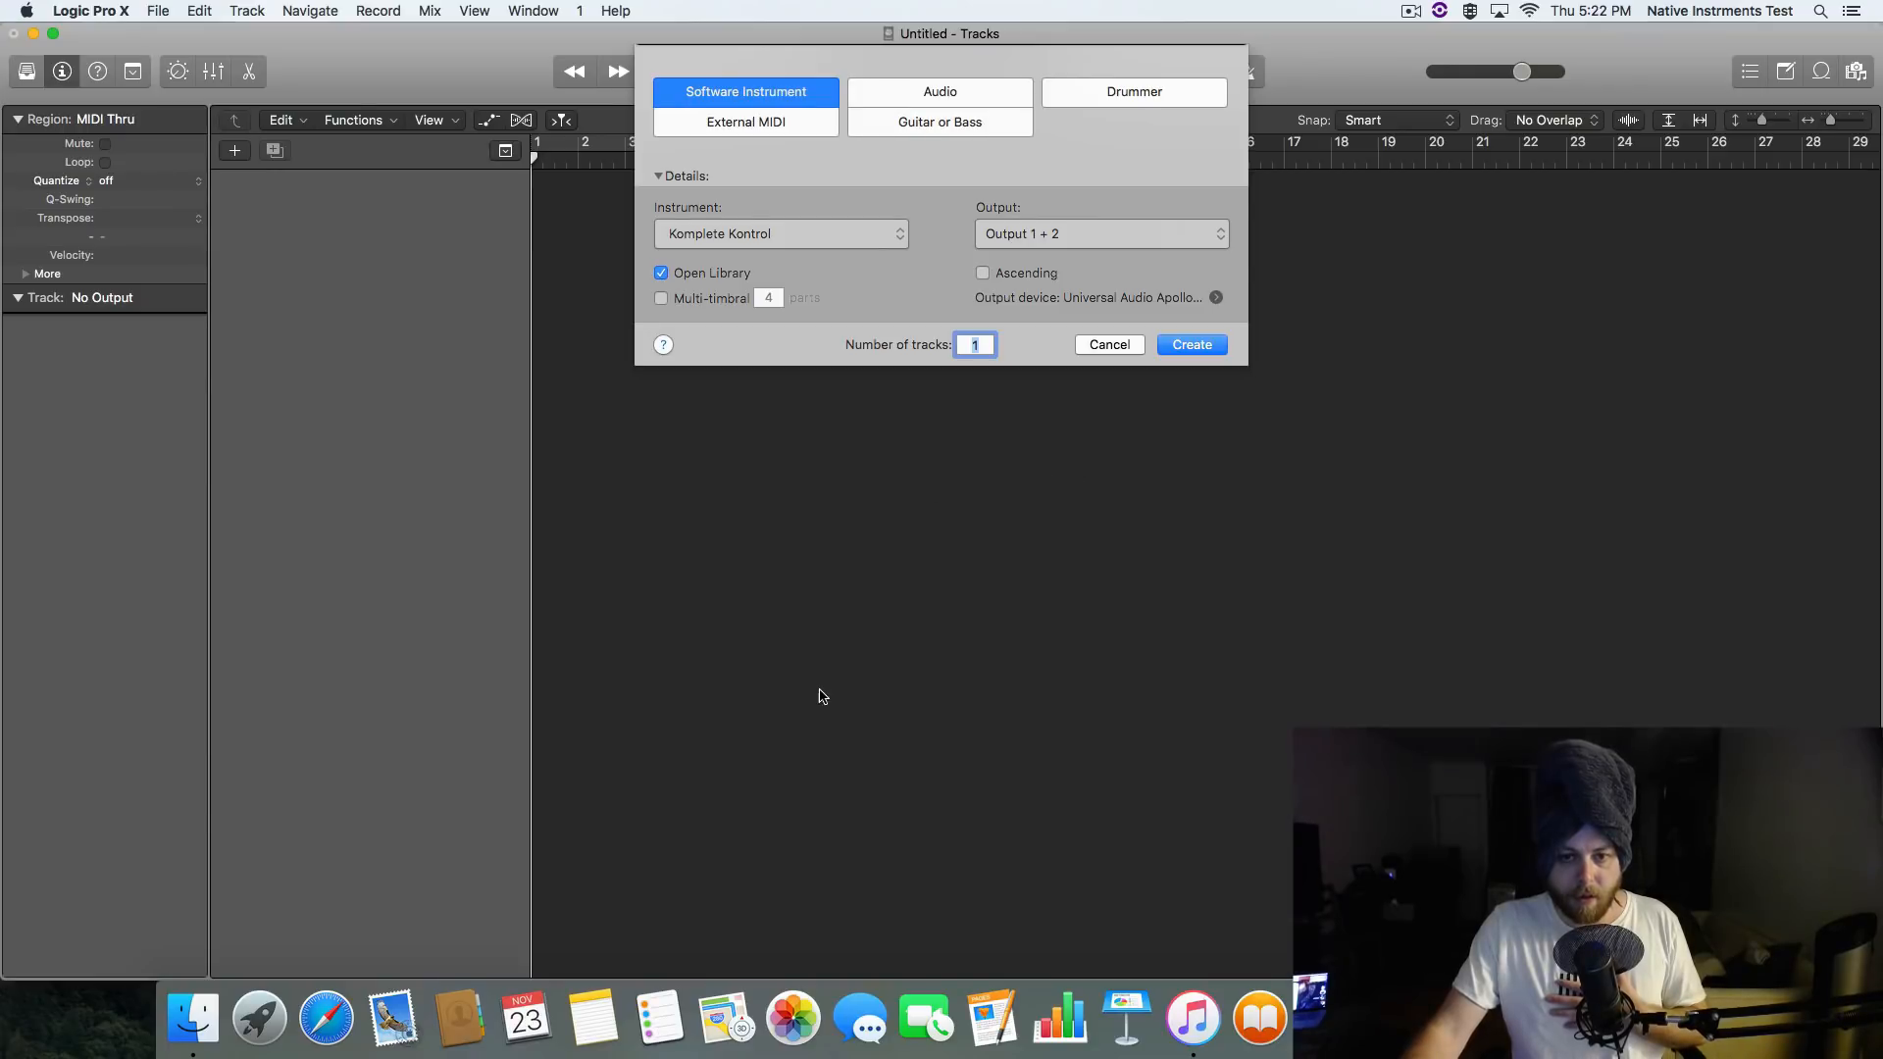
Create software instrument track Inst 1 with Komplete Kontrol as its instrument
click(1190, 344)
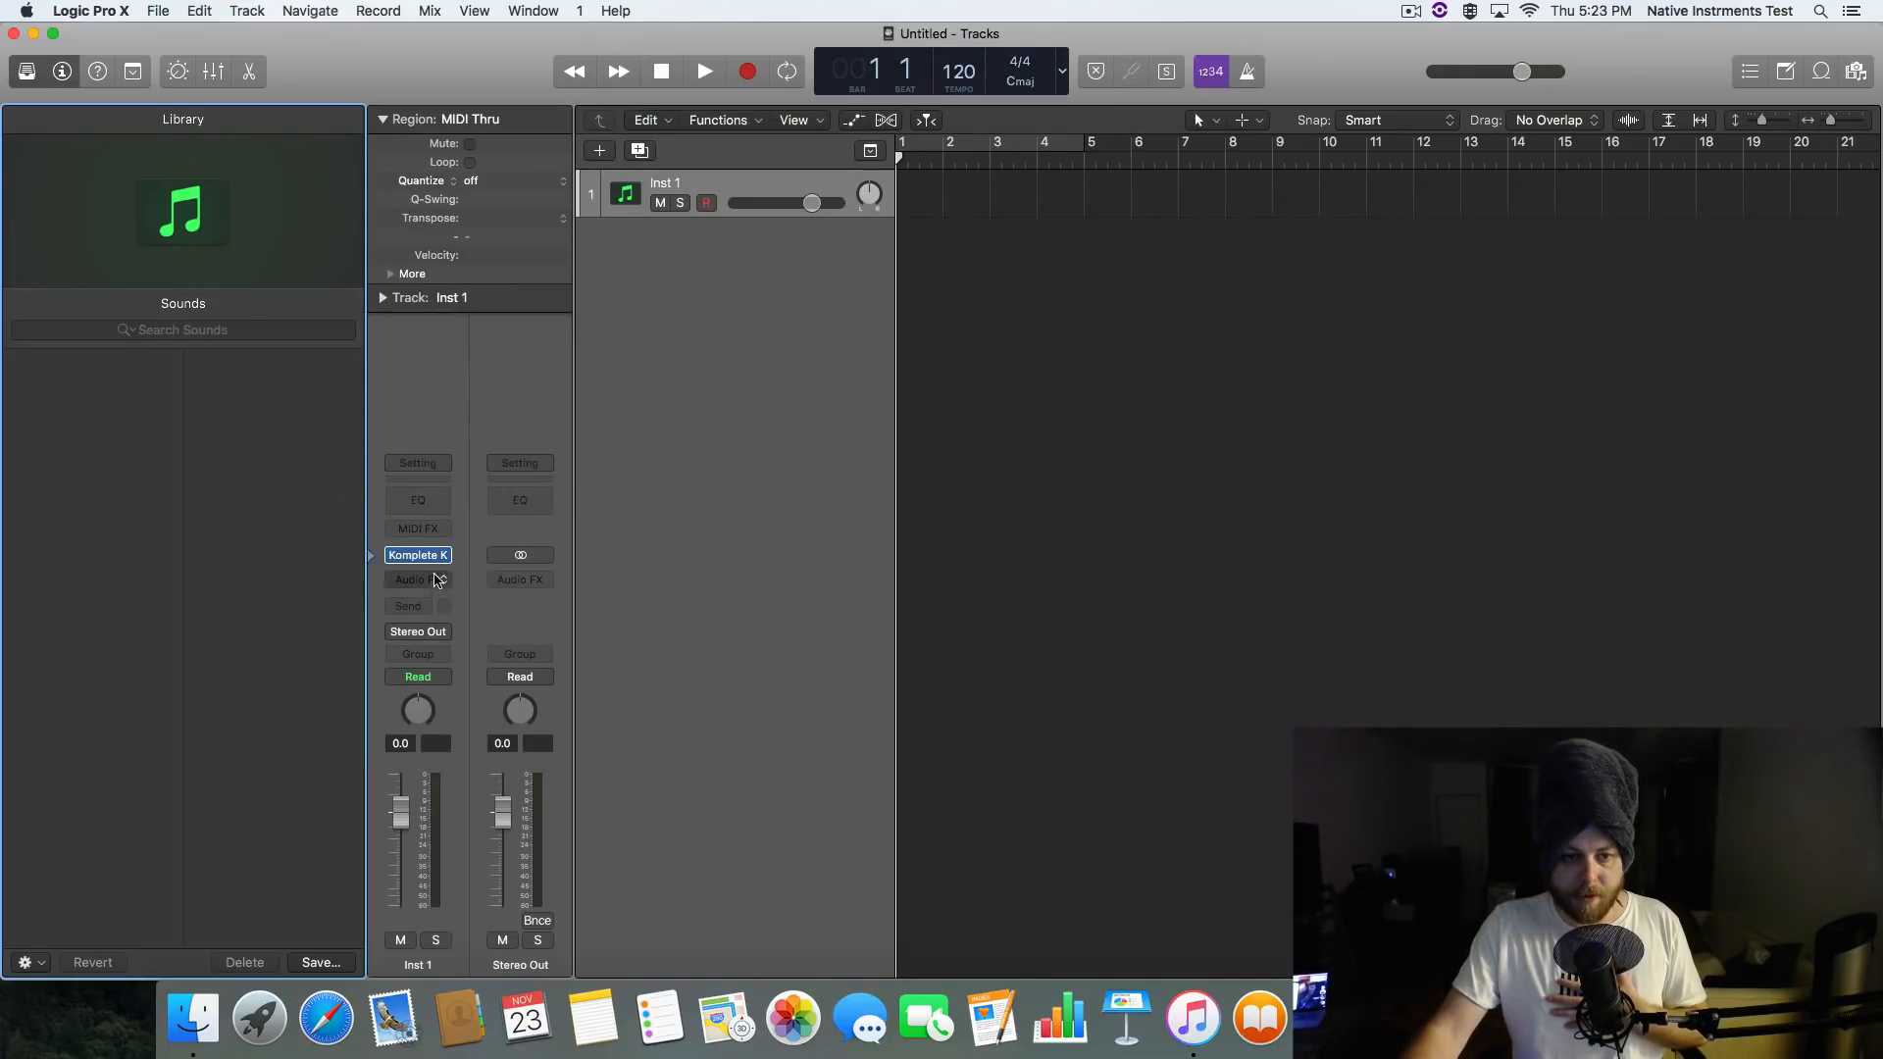
Load Albion's Strings High - Air and Ice Legato, filtered to Bowed Strings, into Komplete Kontrol
double_click(417, 553)
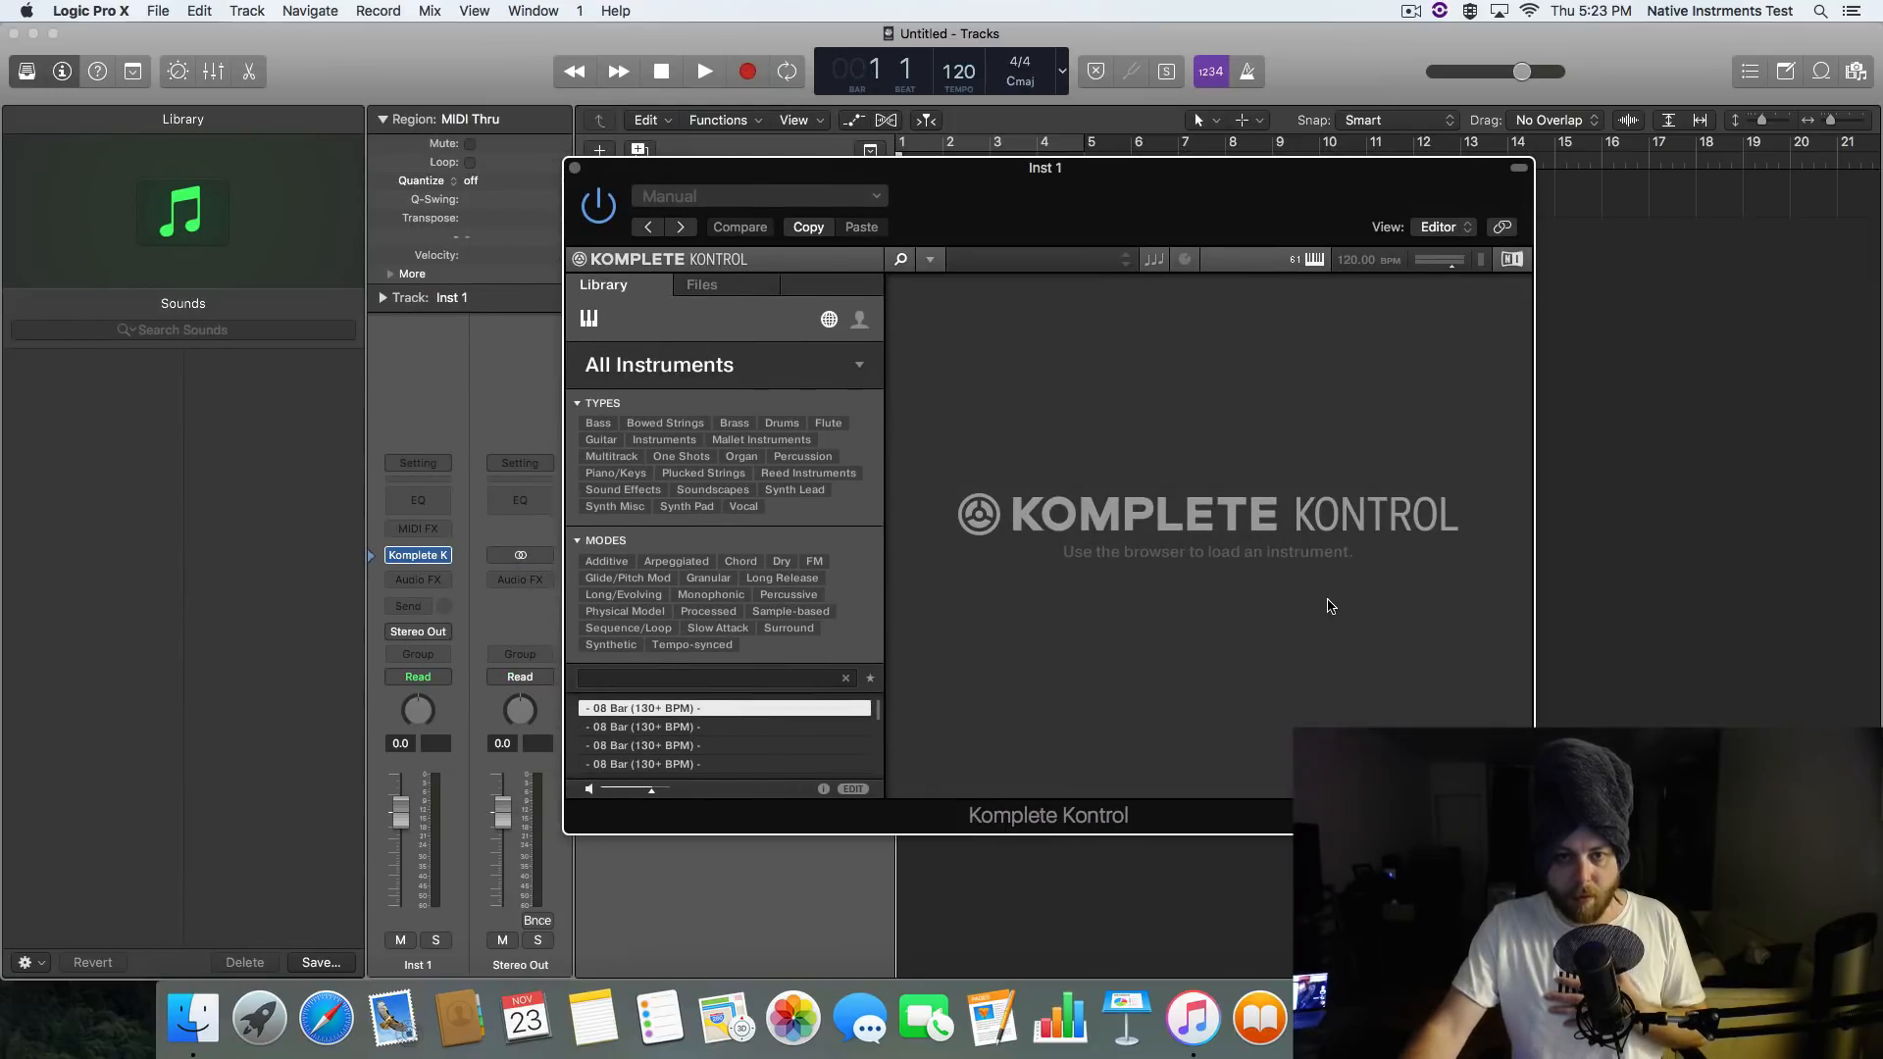
mouse_move(1173, 402)
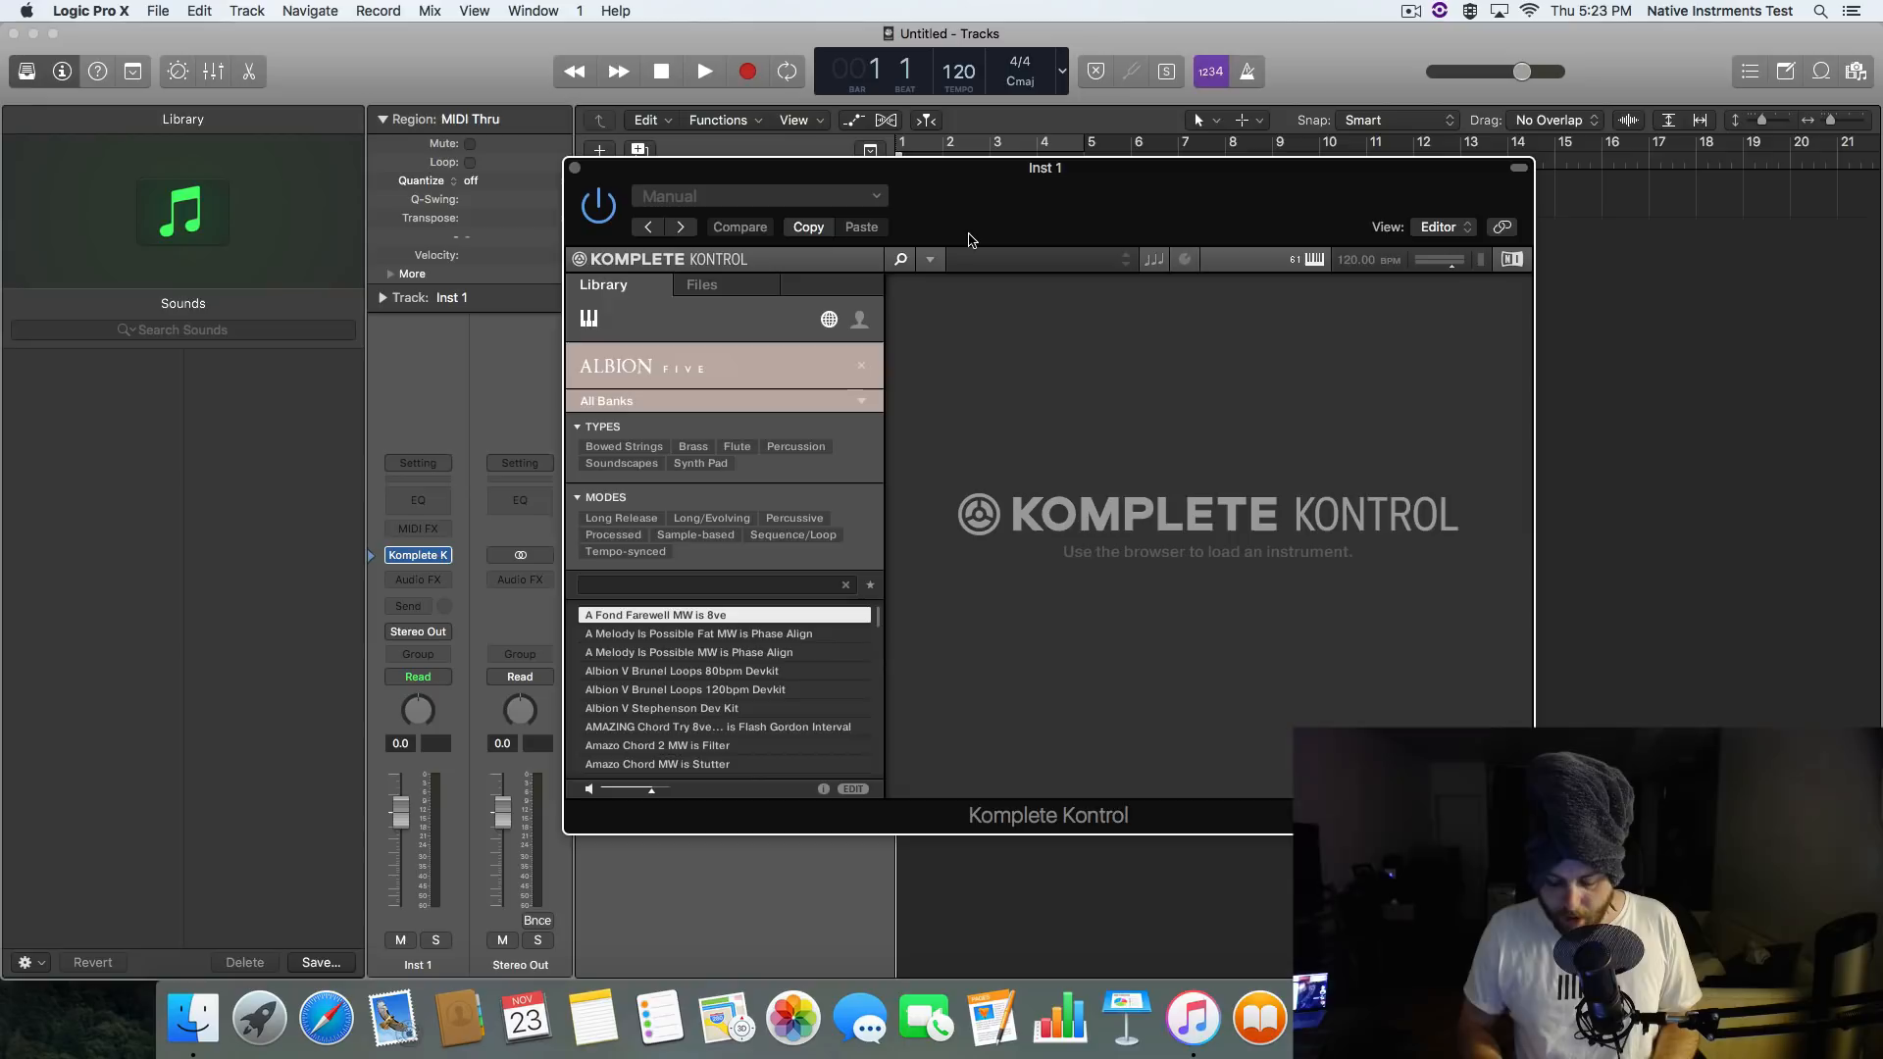
click(624, 446)
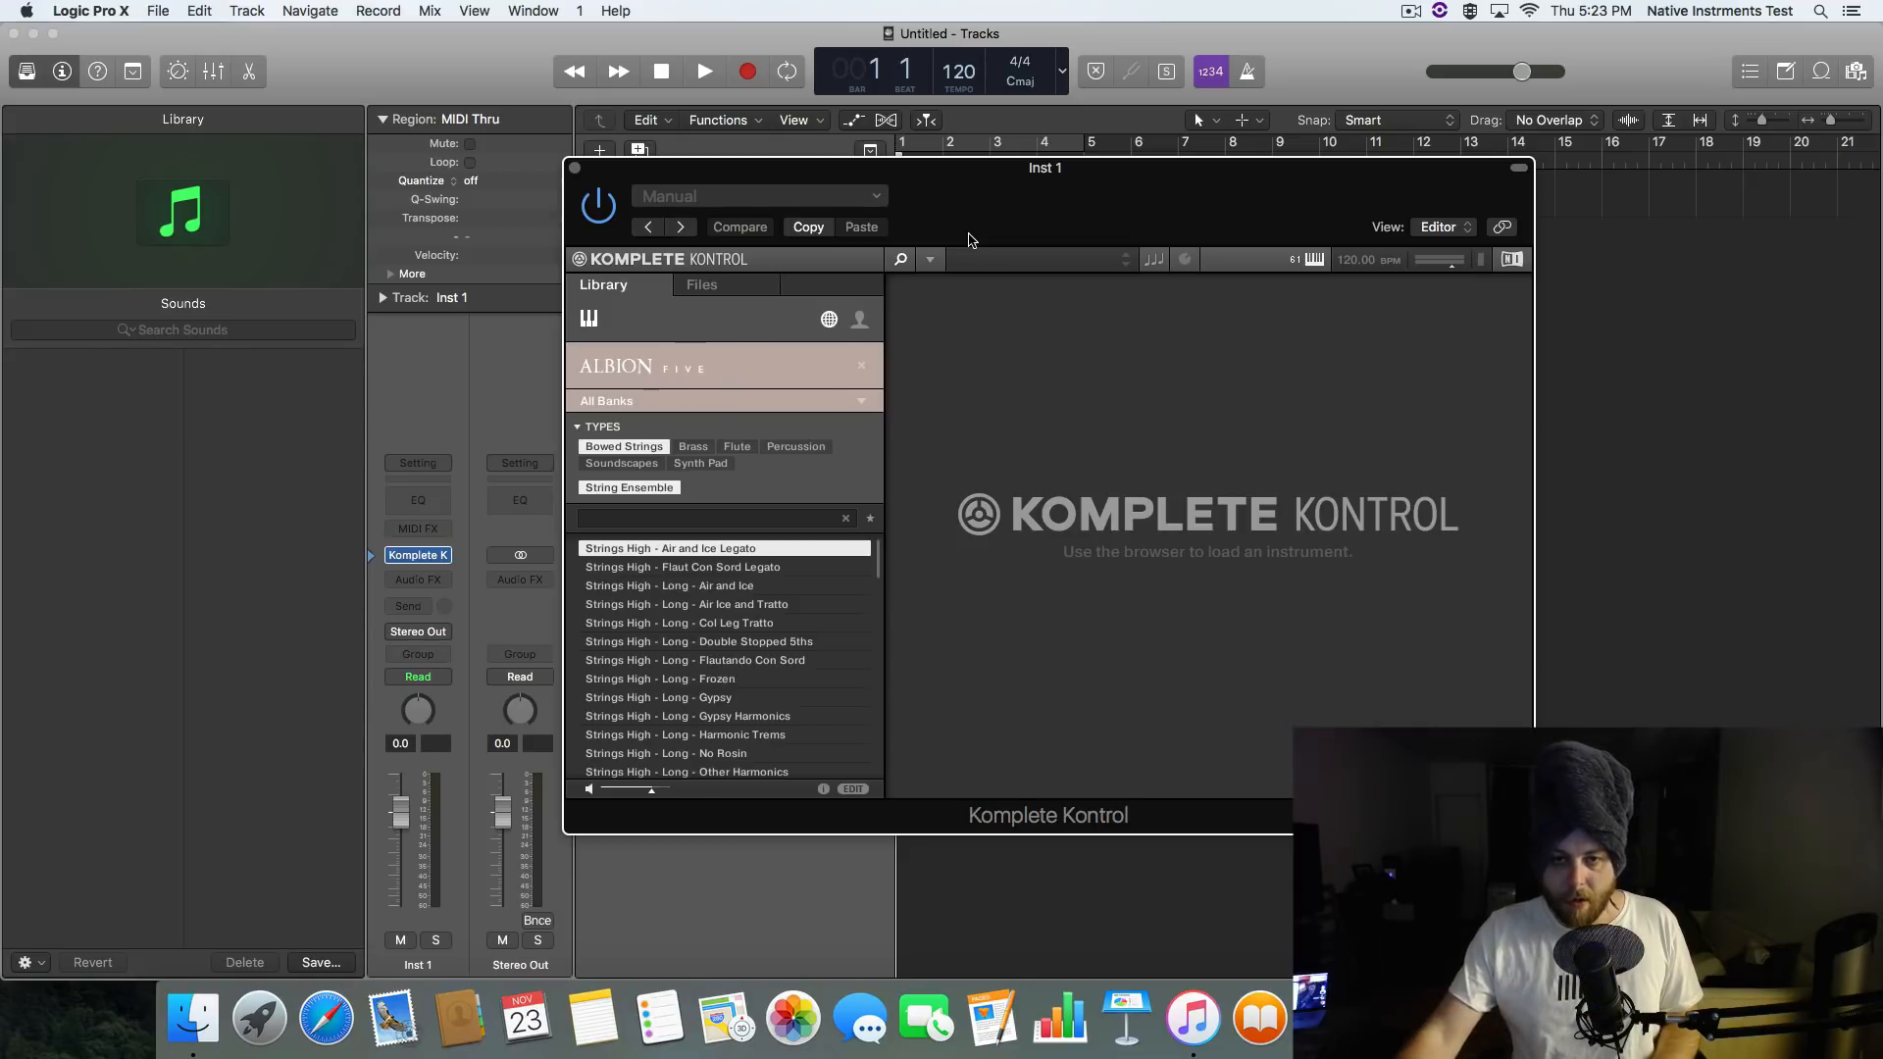
double_click(670, 548)
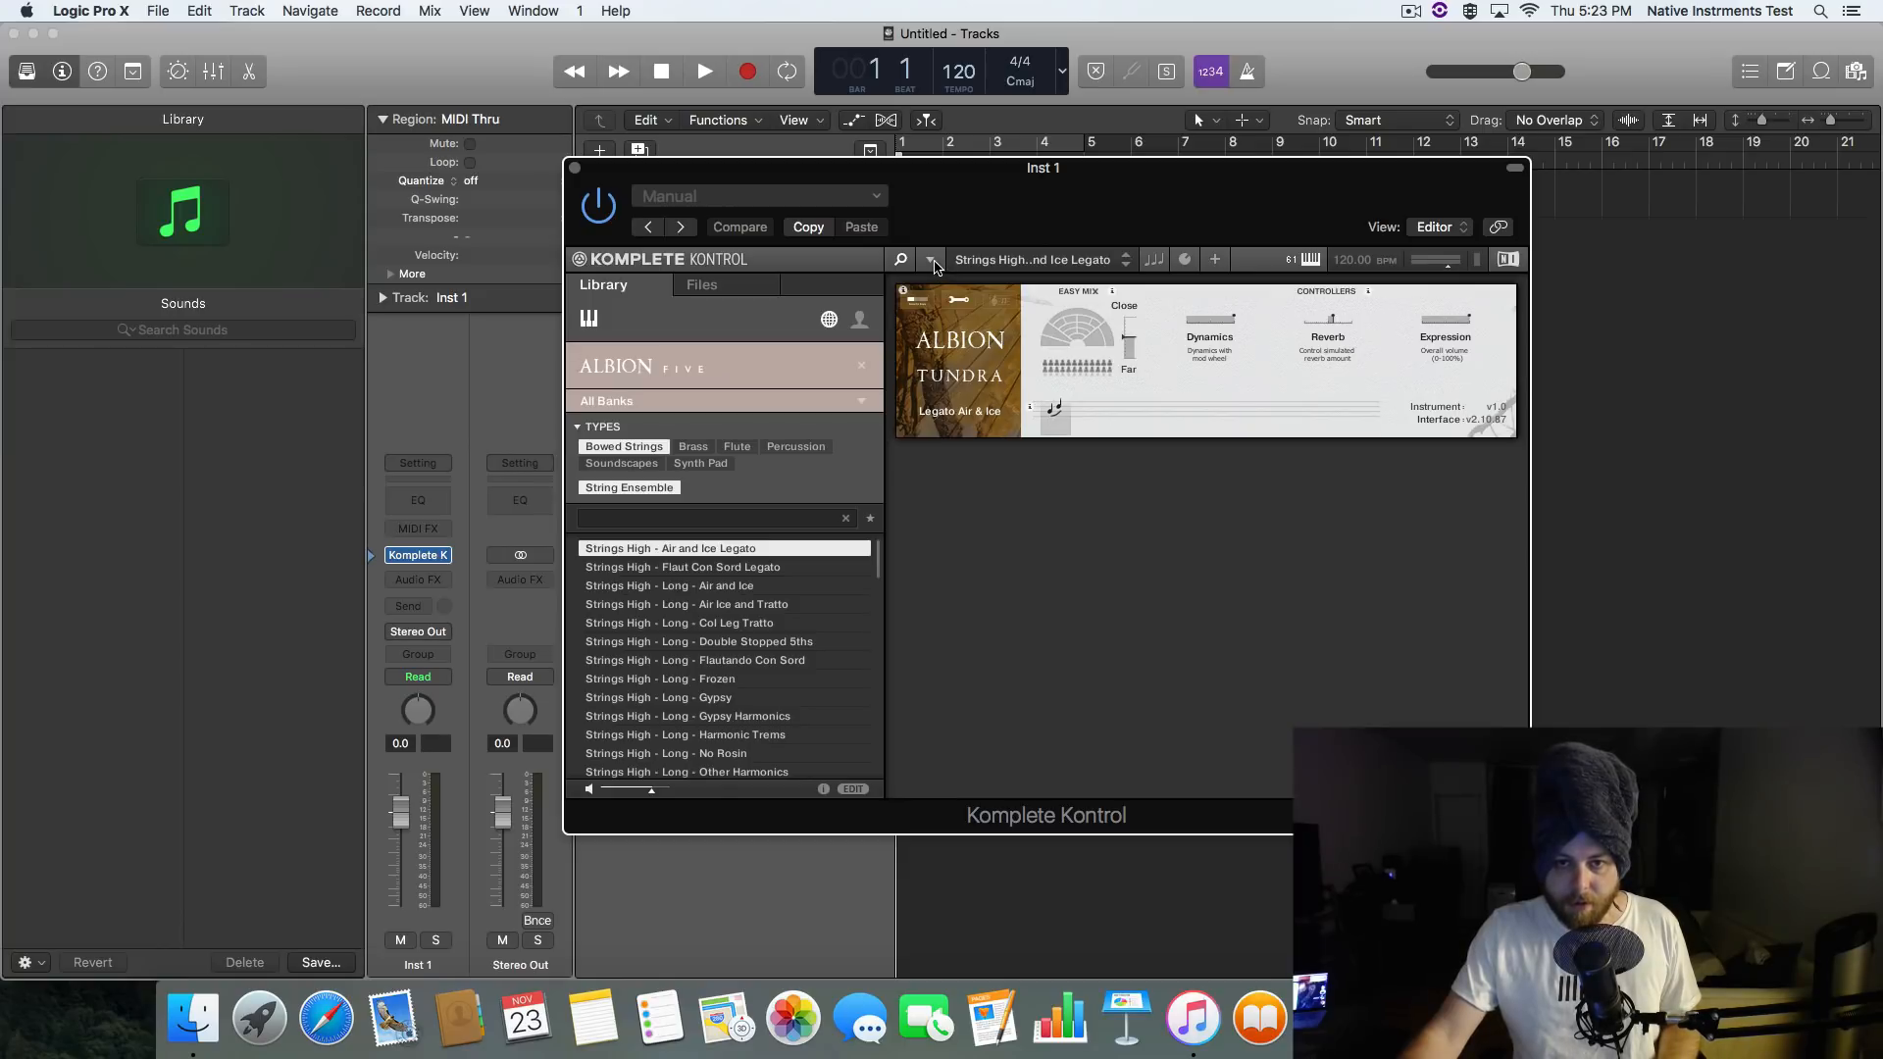
Browse Komplete Kontrol's plug-in vendor list via its main options menu
click(930, 259)
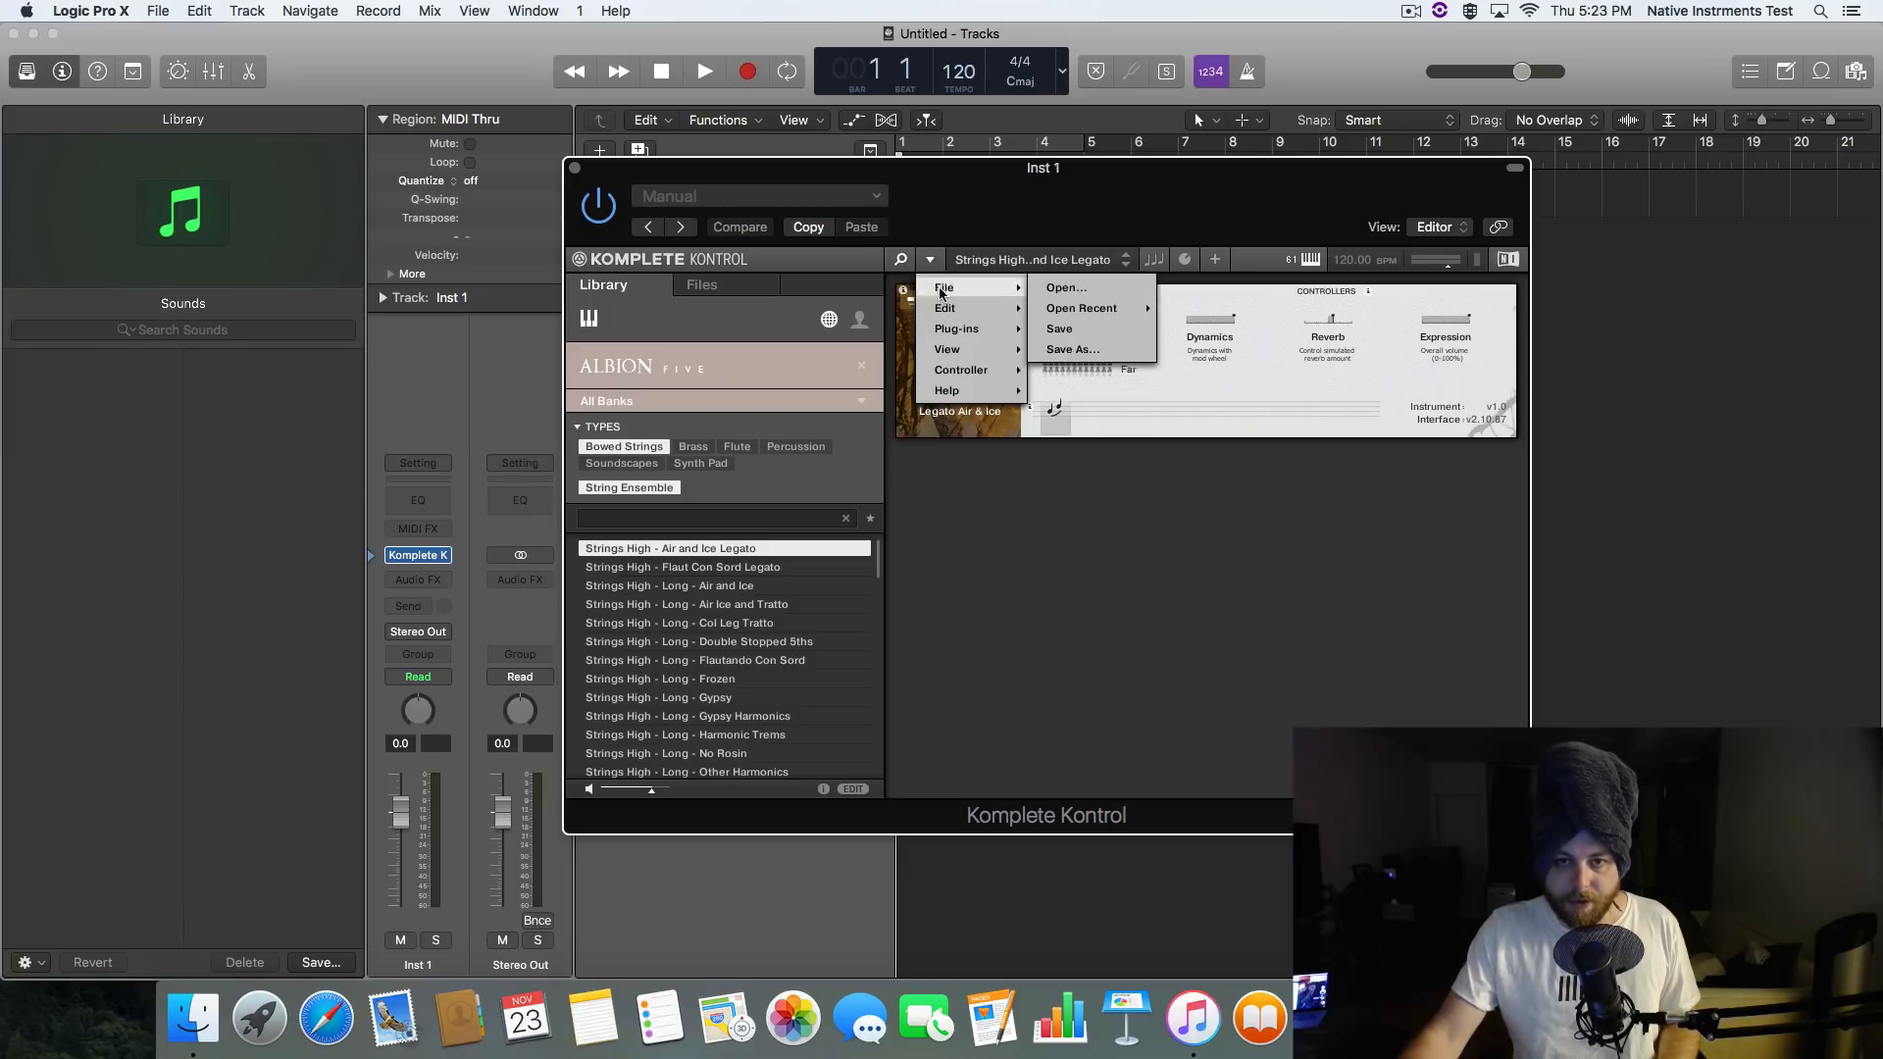
click(956, 328)
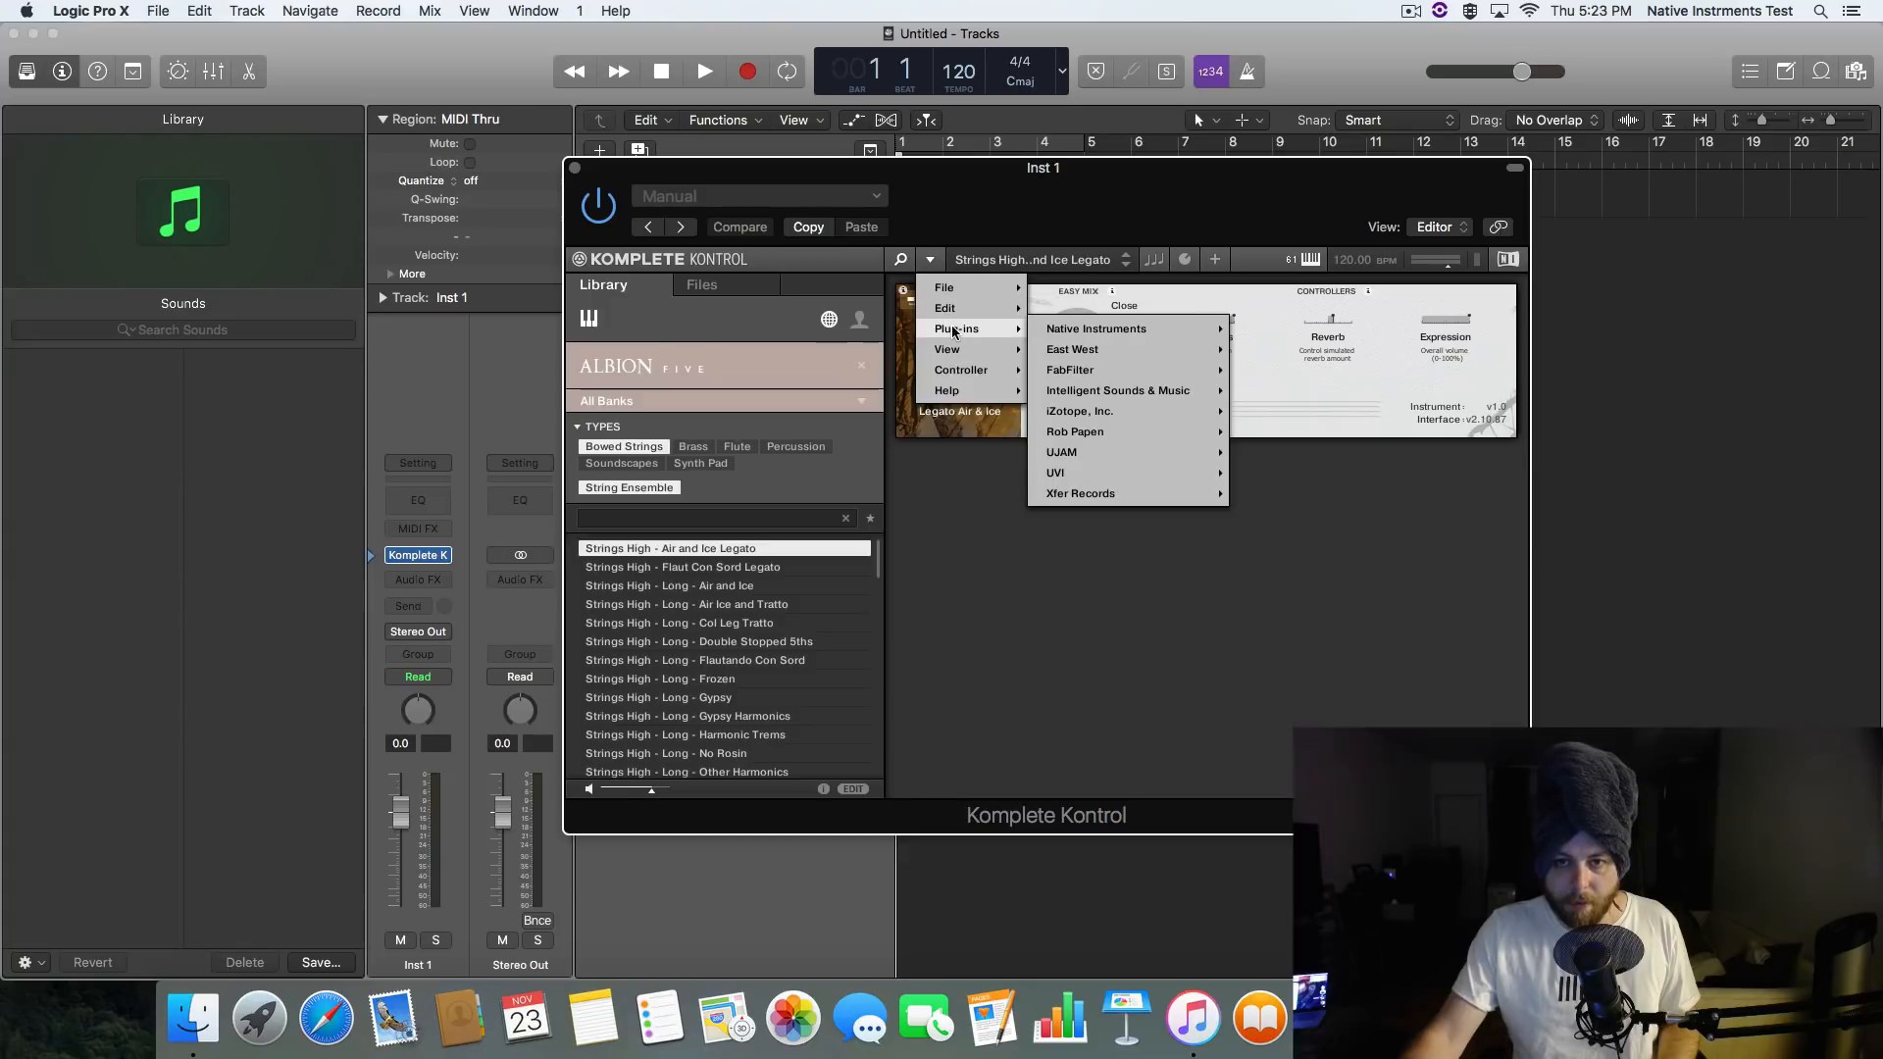
mouse_move(1095, 327)
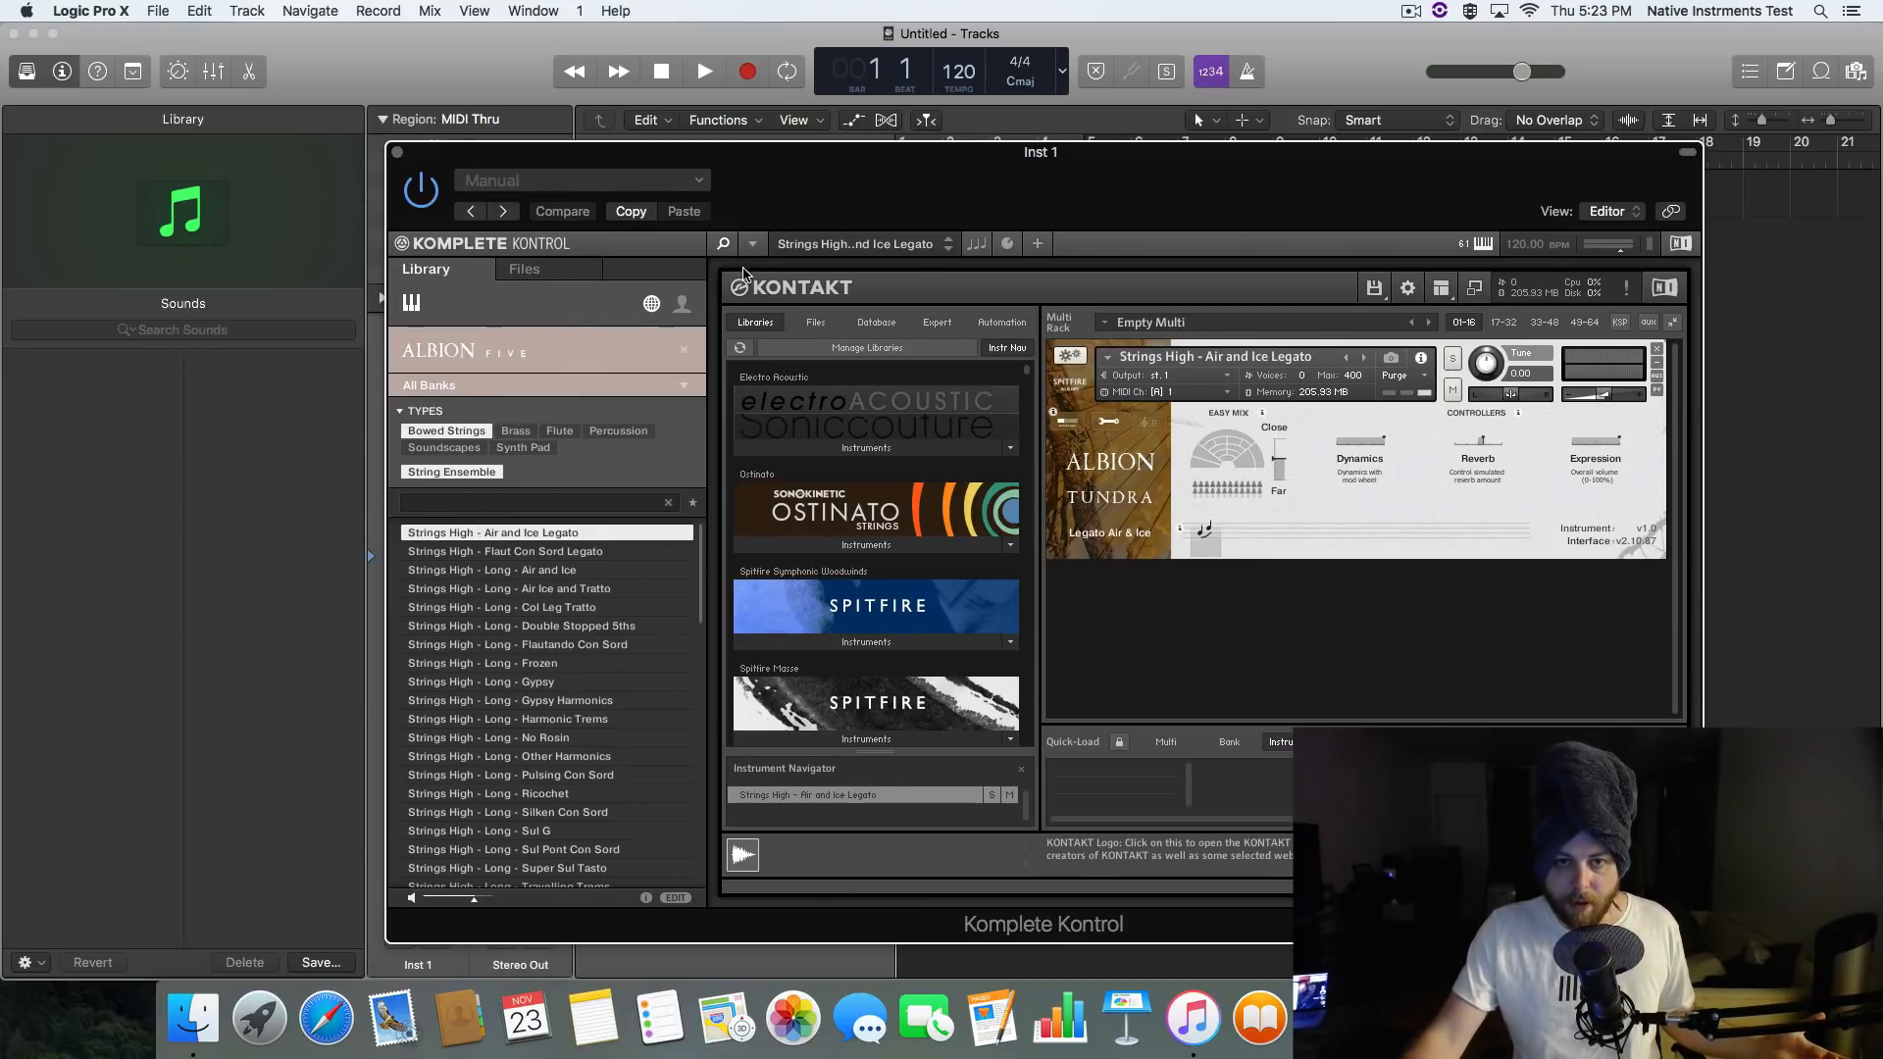
Move the Kontakt plugin window down and right to uncover the Inst 1 header
click(750, 242)
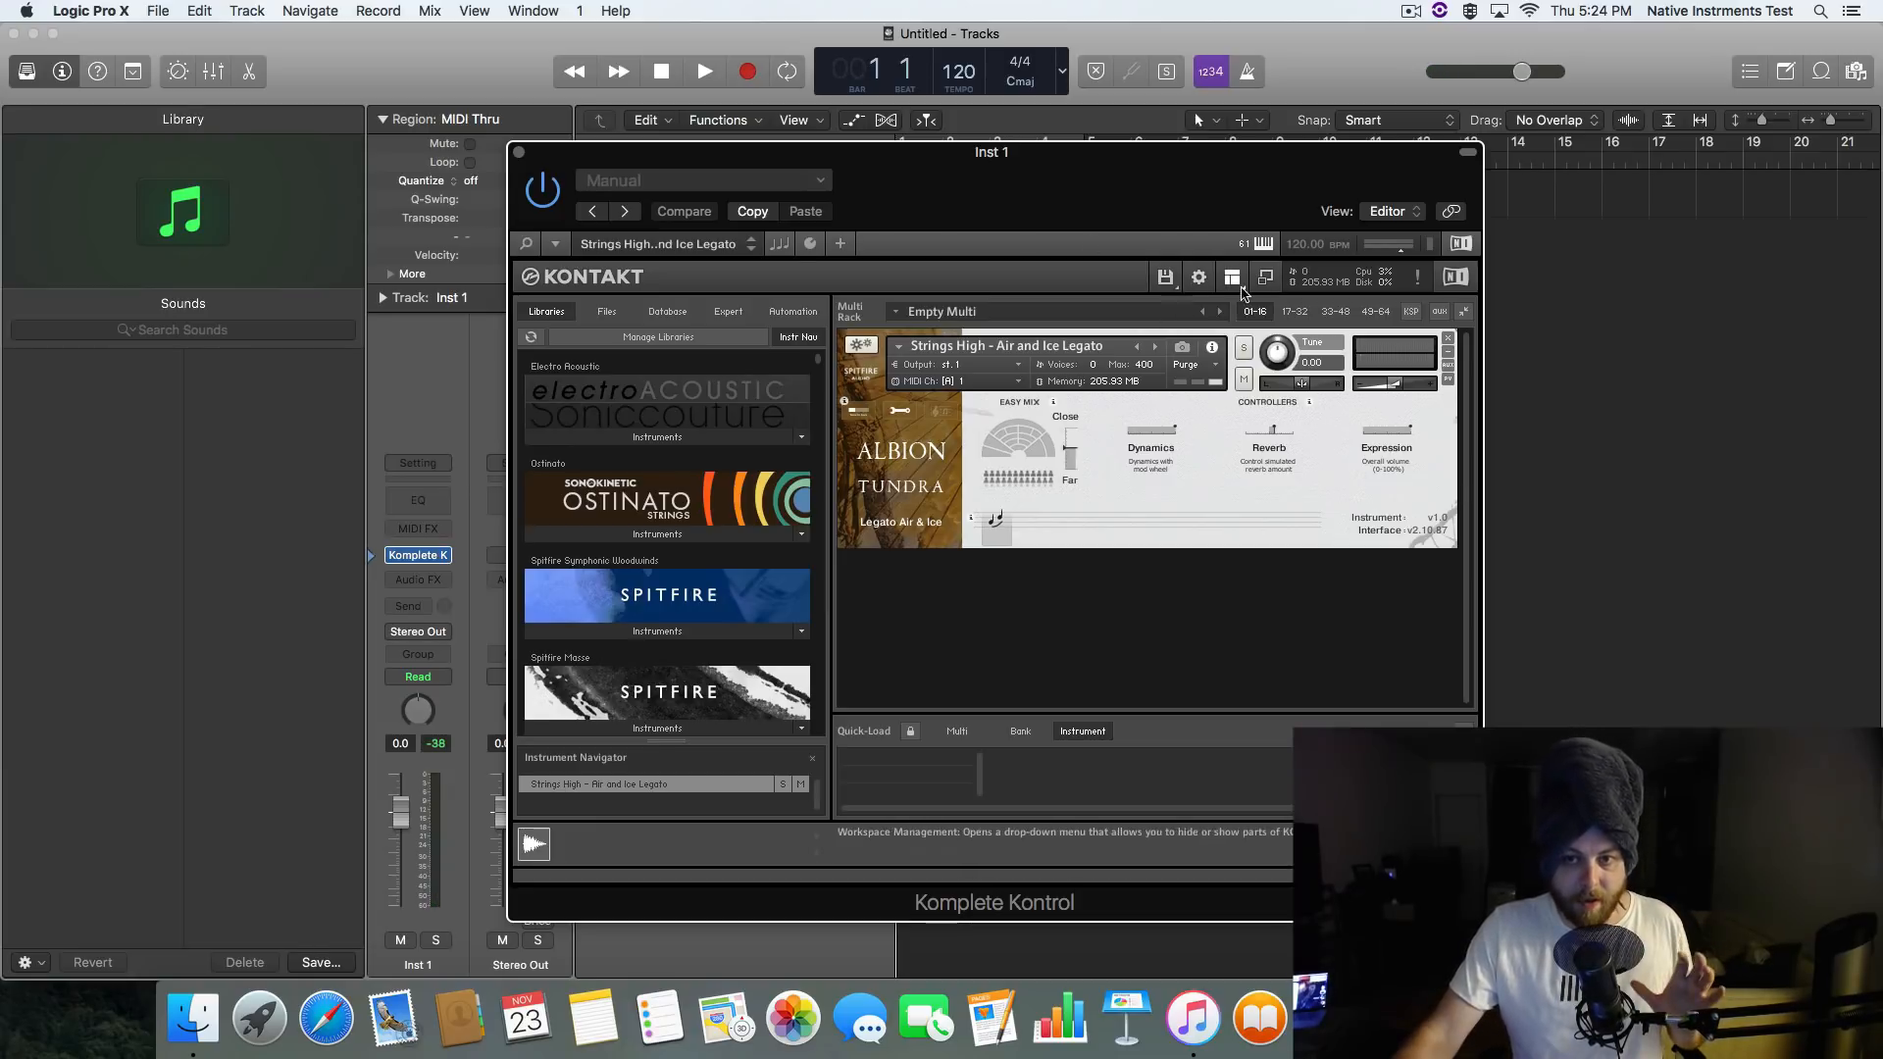
click(1231, 277)
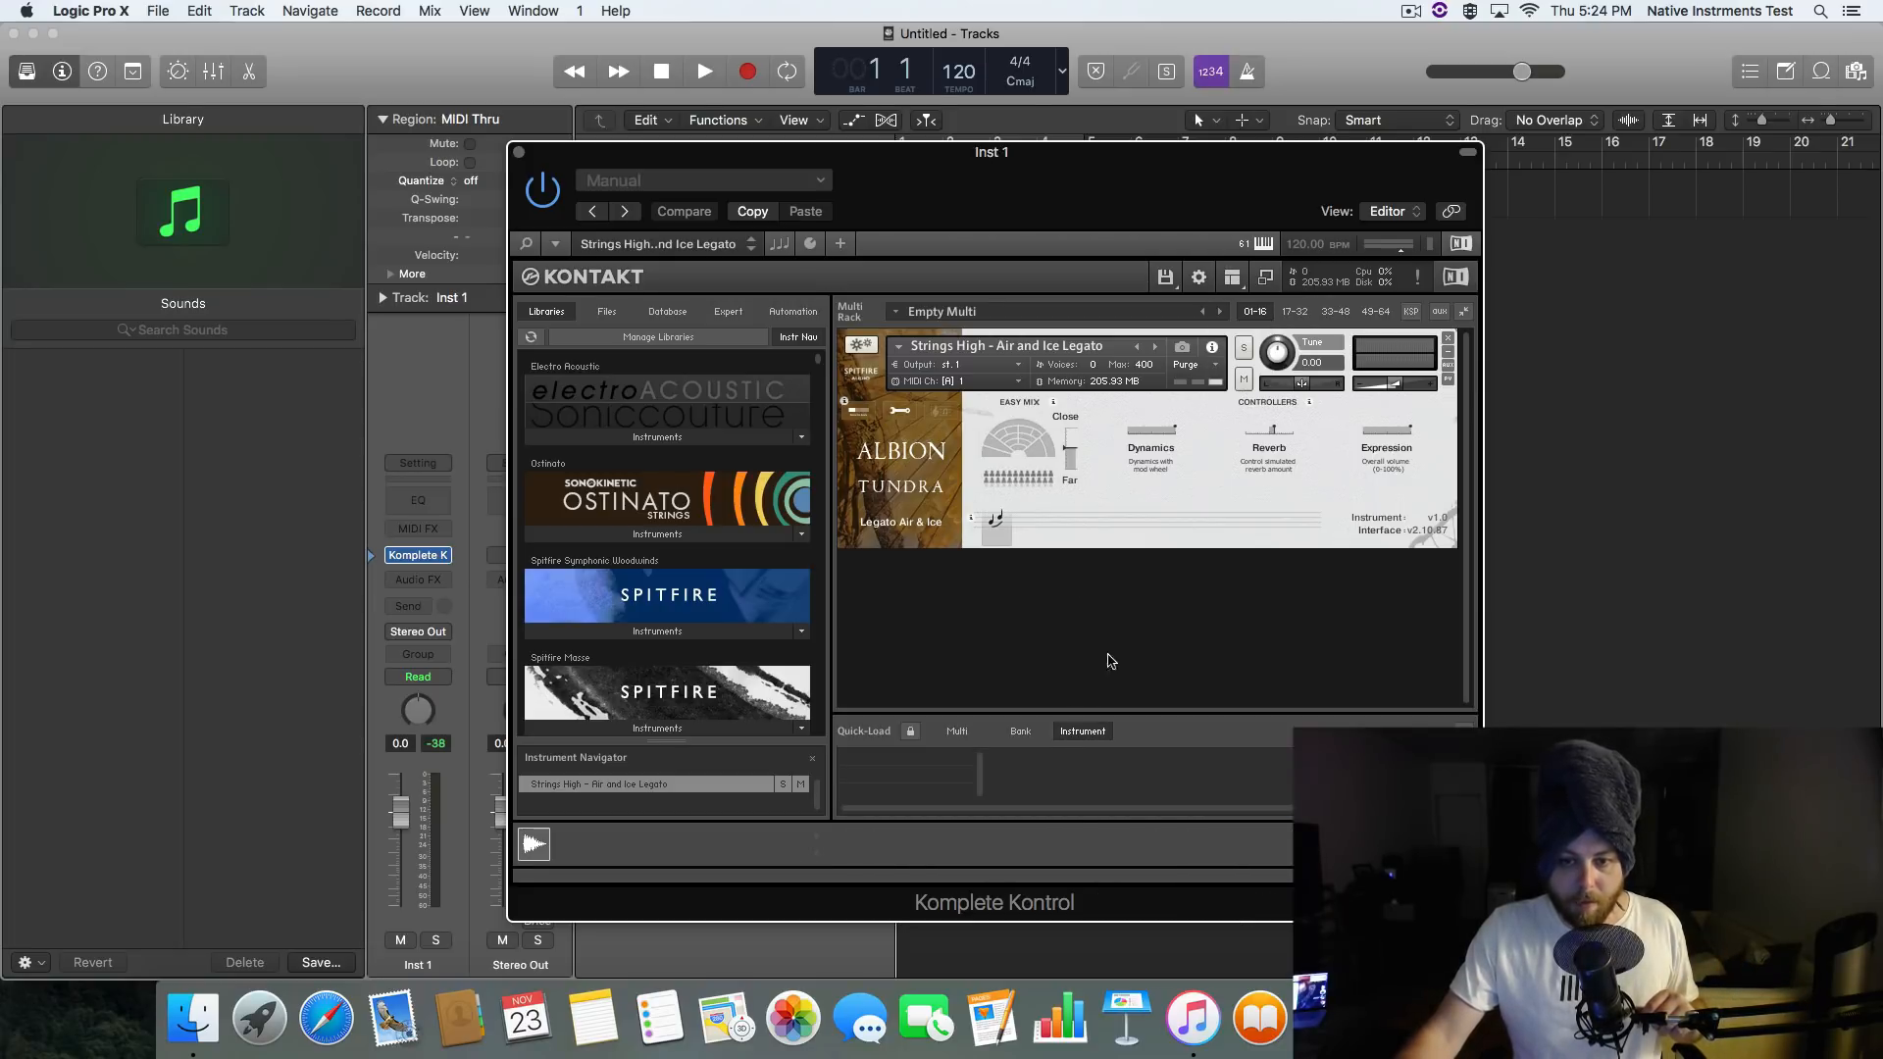
mouse_move(1086, 776)
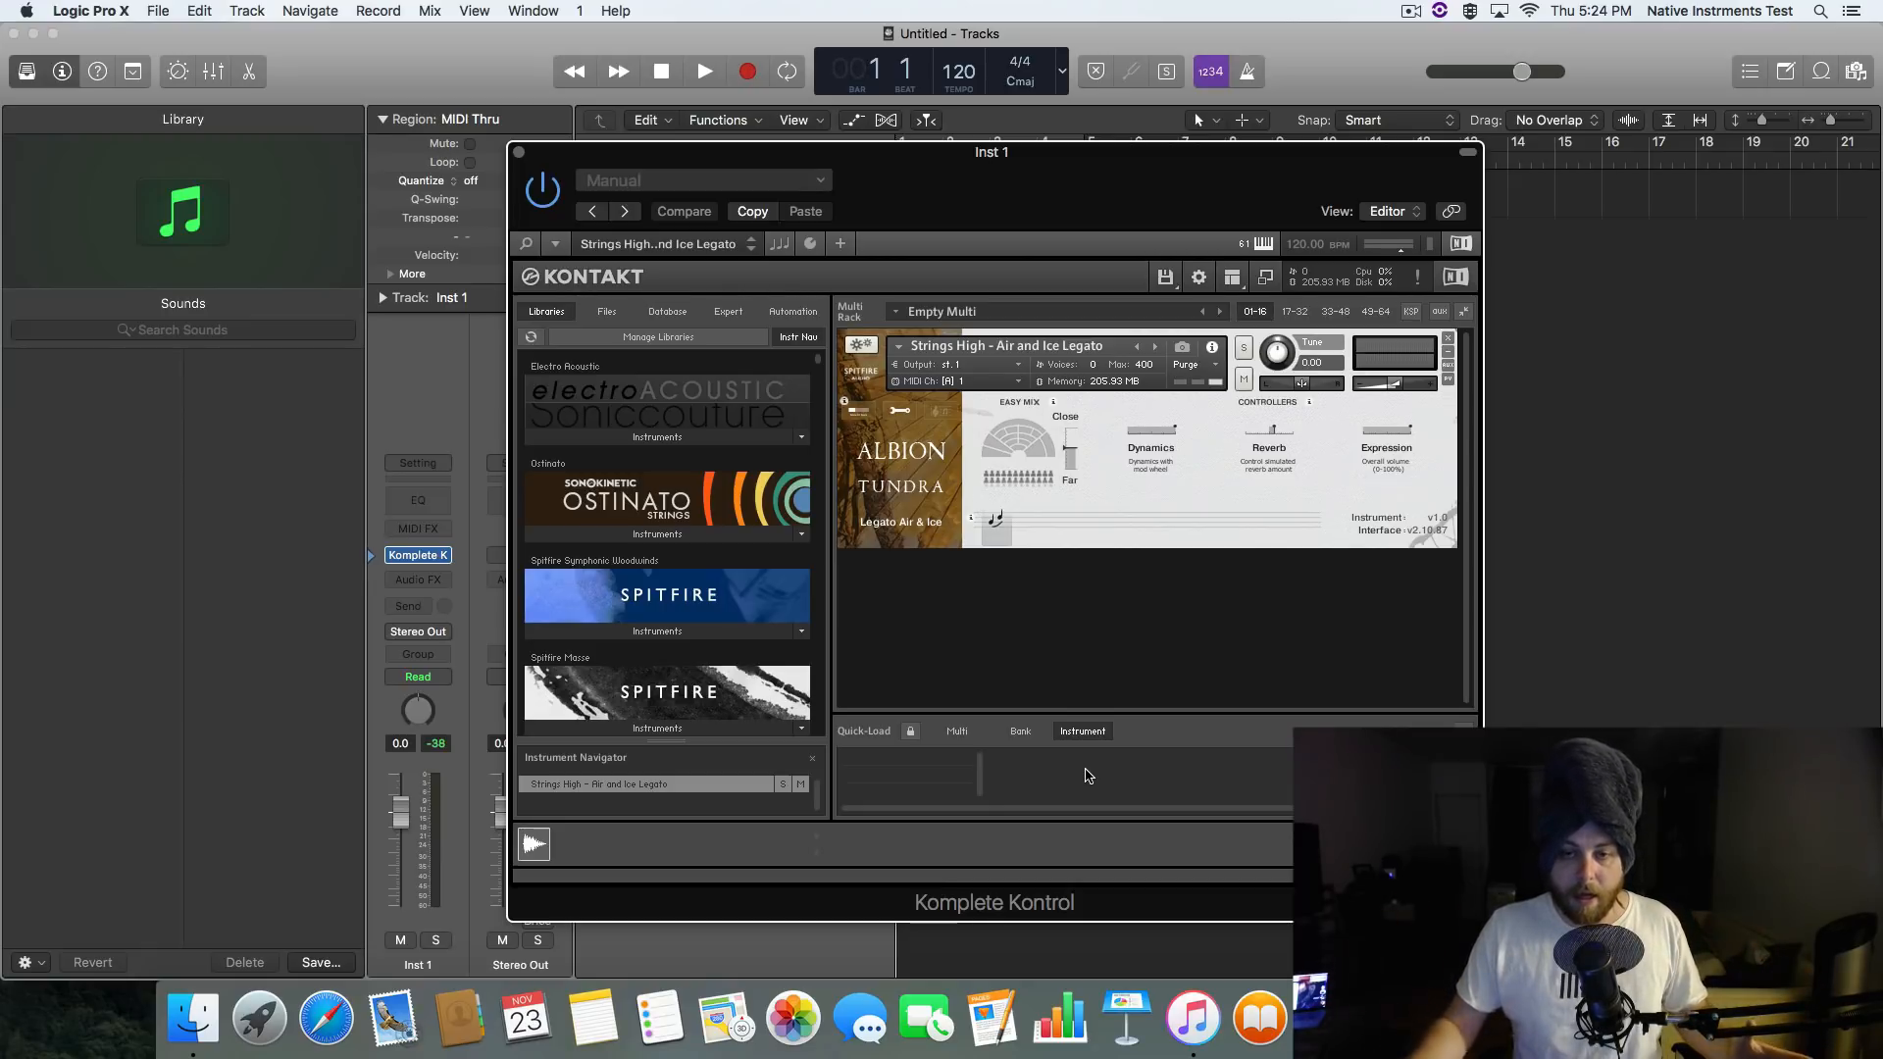
mouse_move(980, 199)
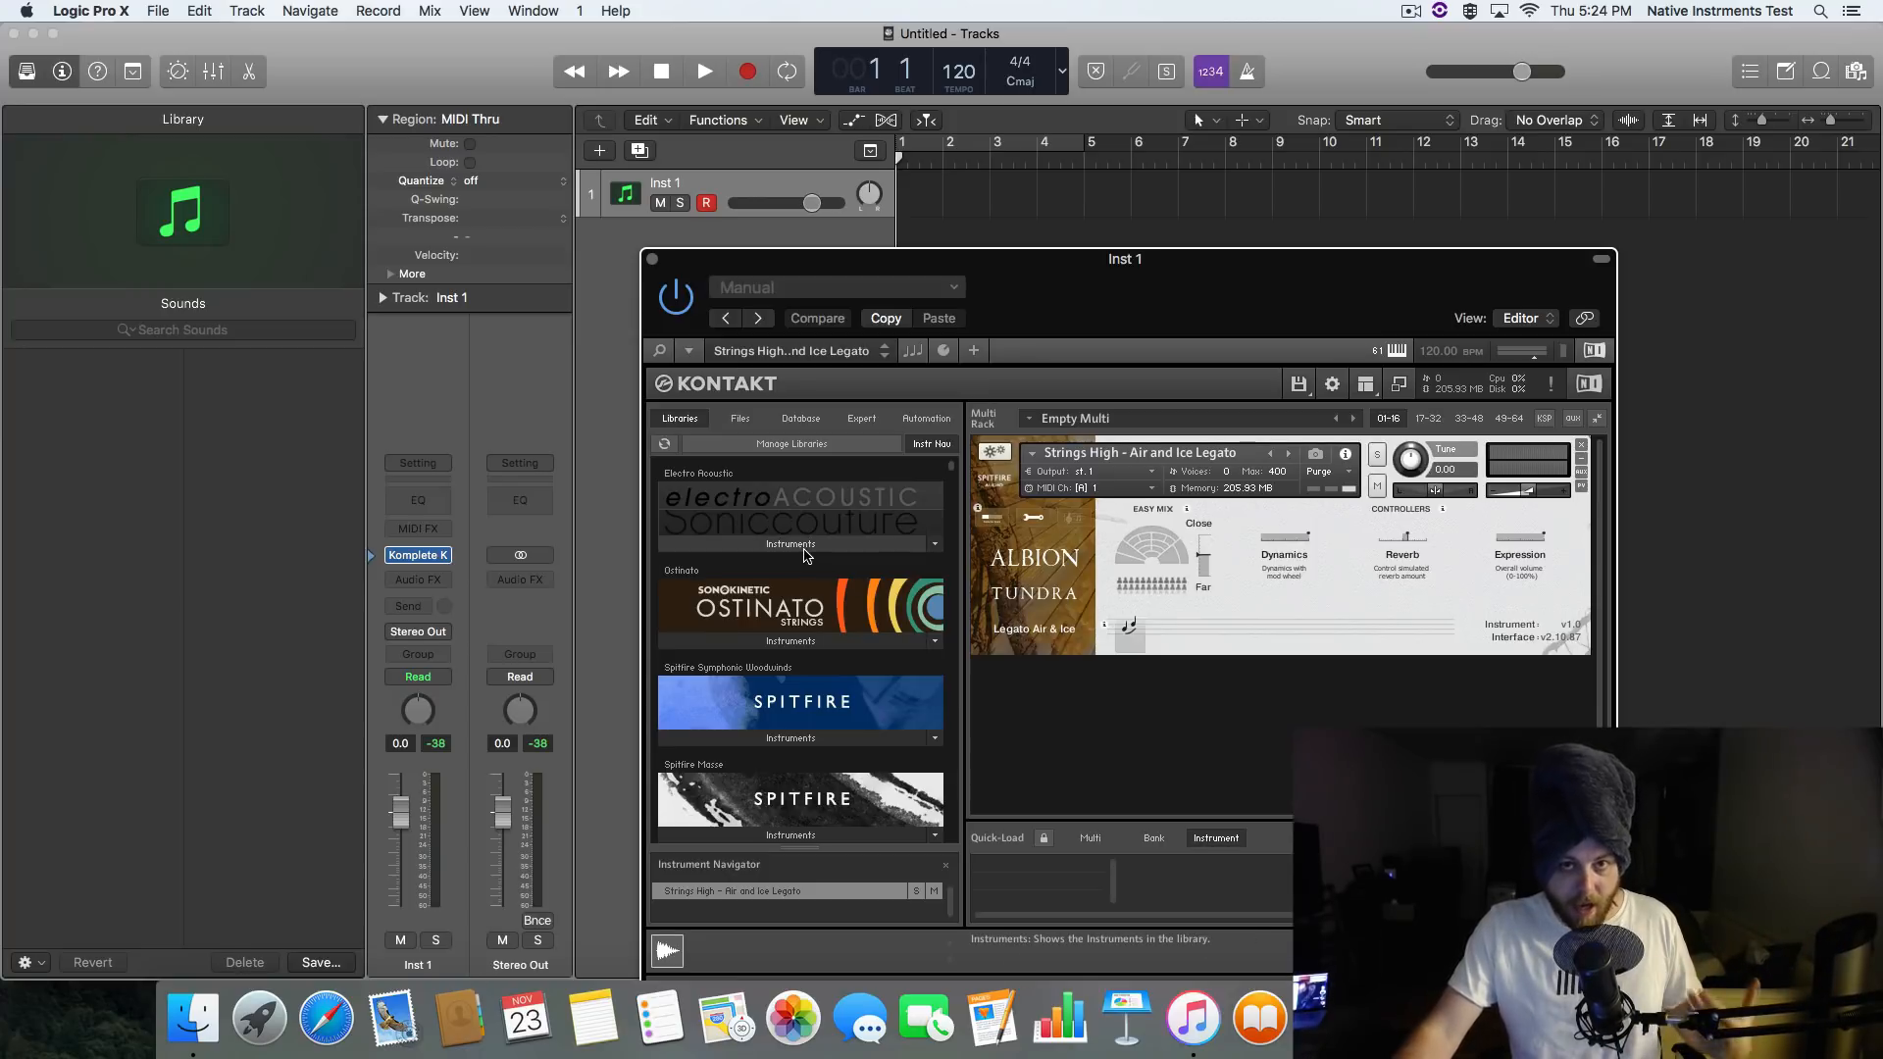
mouse_move(833, 625)
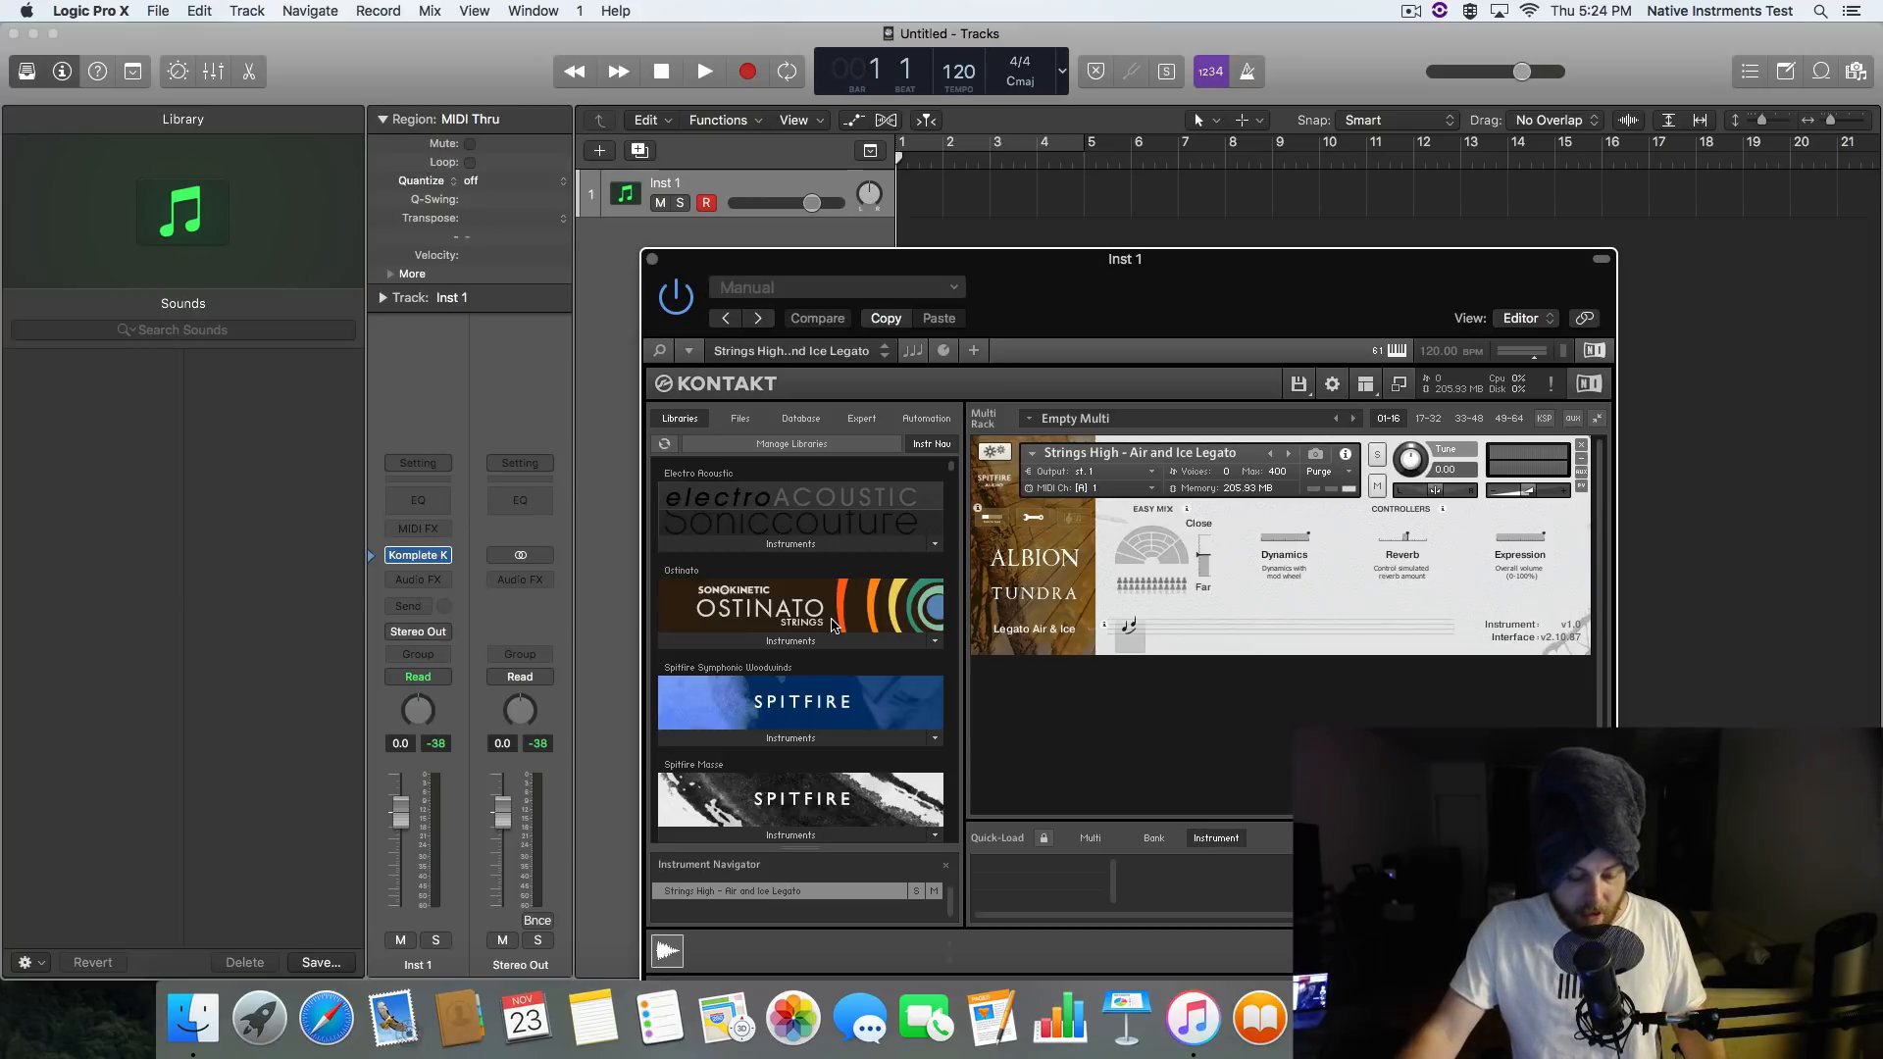
Set Inst 1 automation to Touch and show Kontakt's on-screen keyboard
click(817, 318)
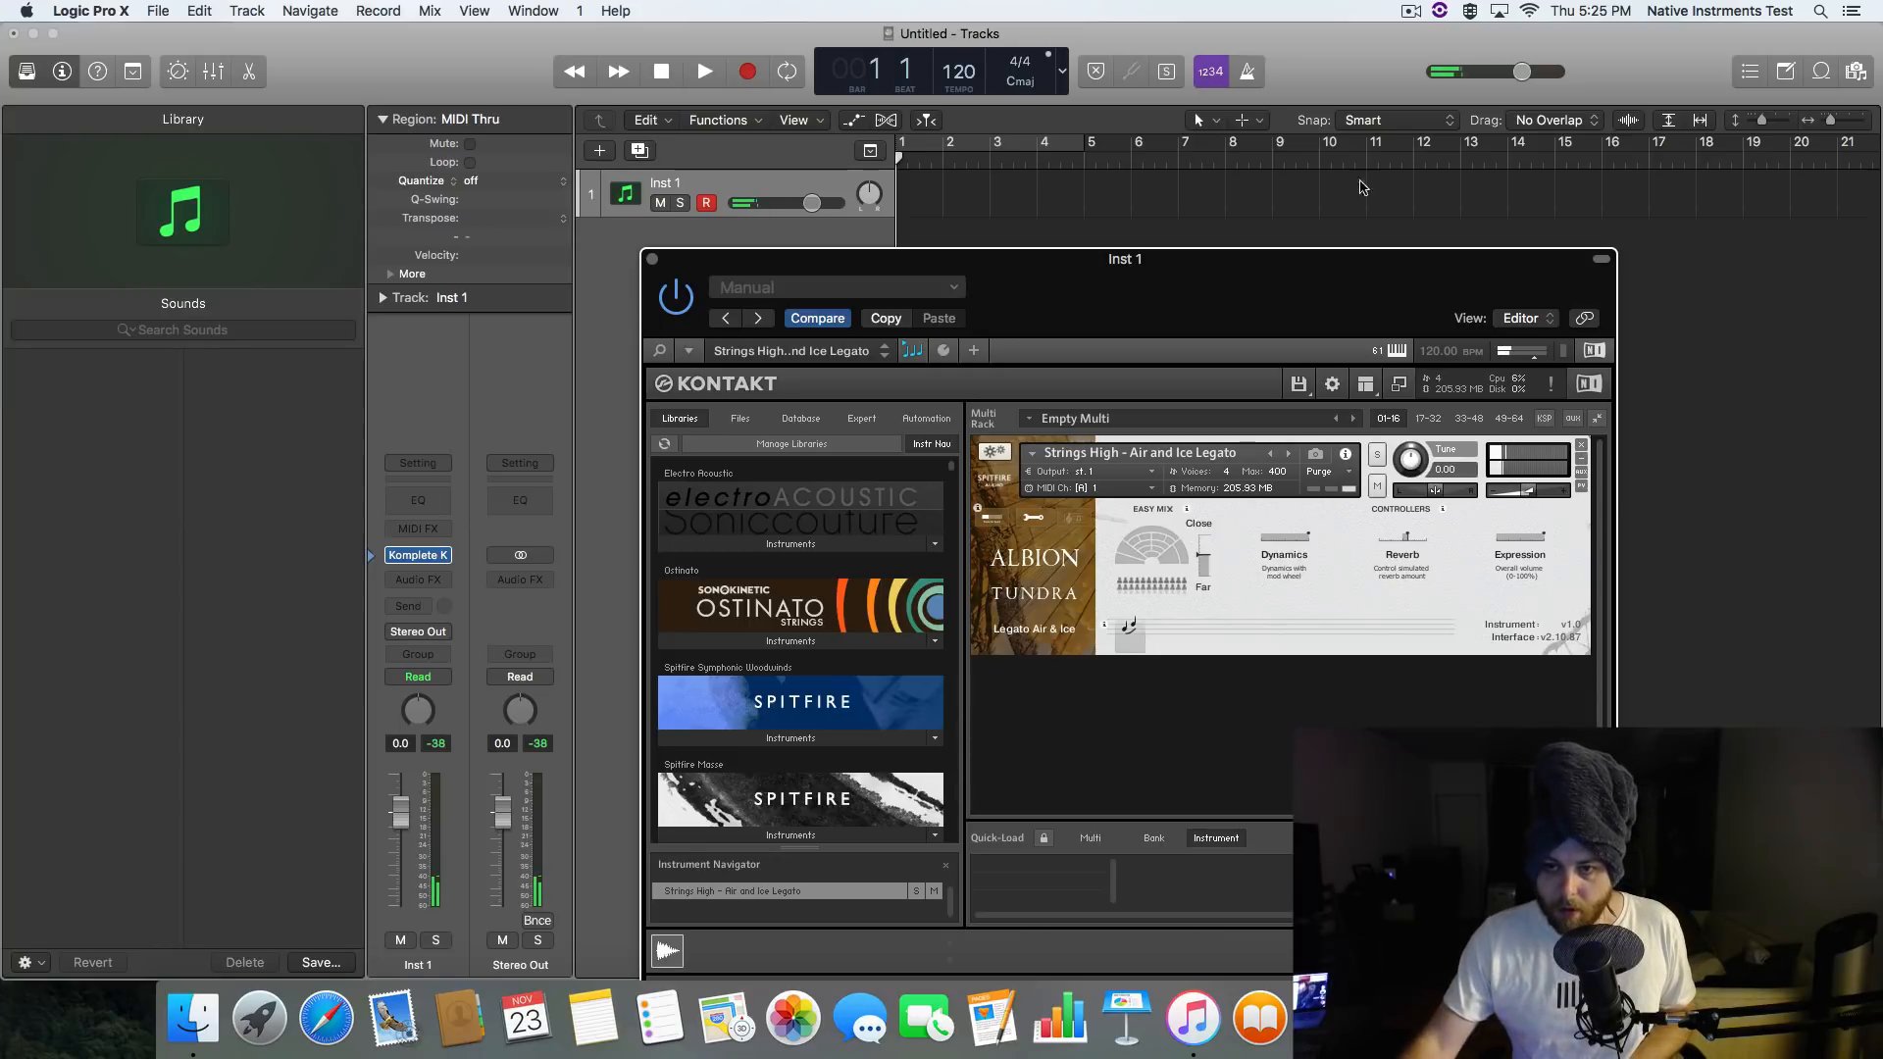
click(1366, 384)
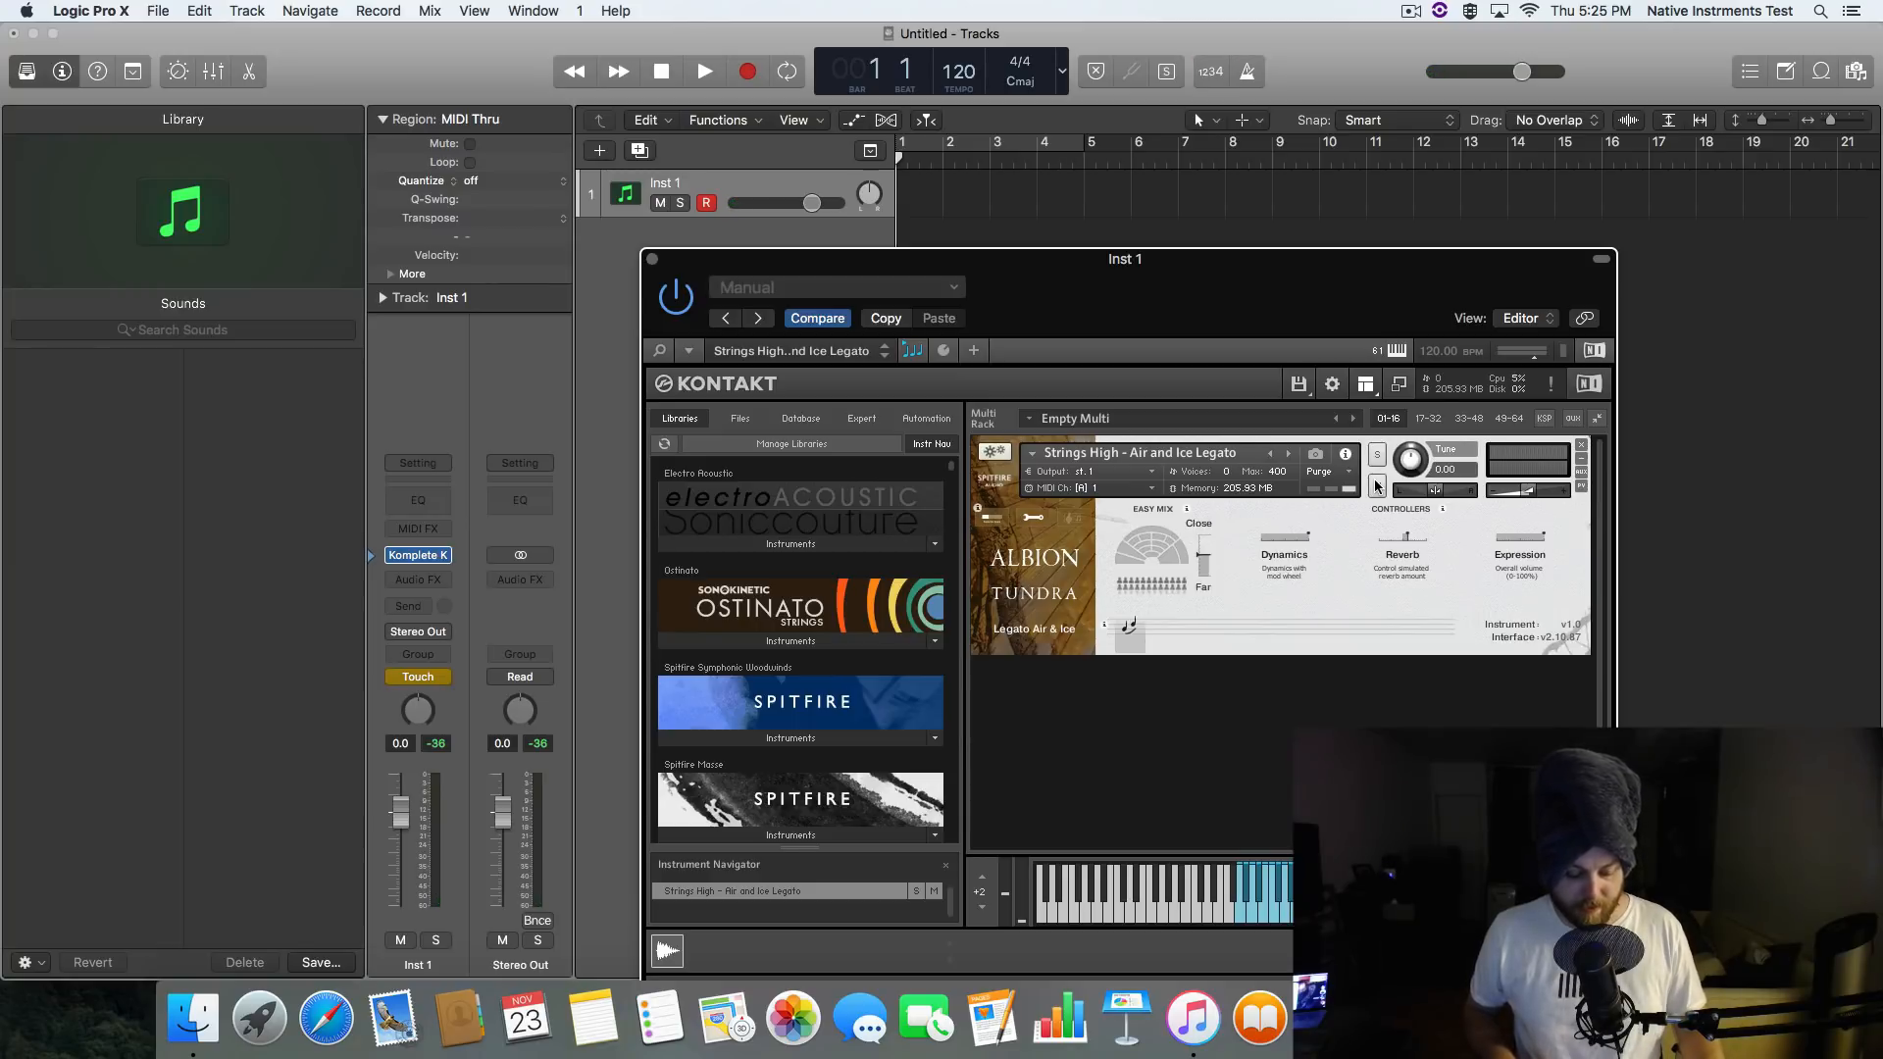
Record a MIDI strings part on Inst 1, stopping around bar 8
click(704, 71)
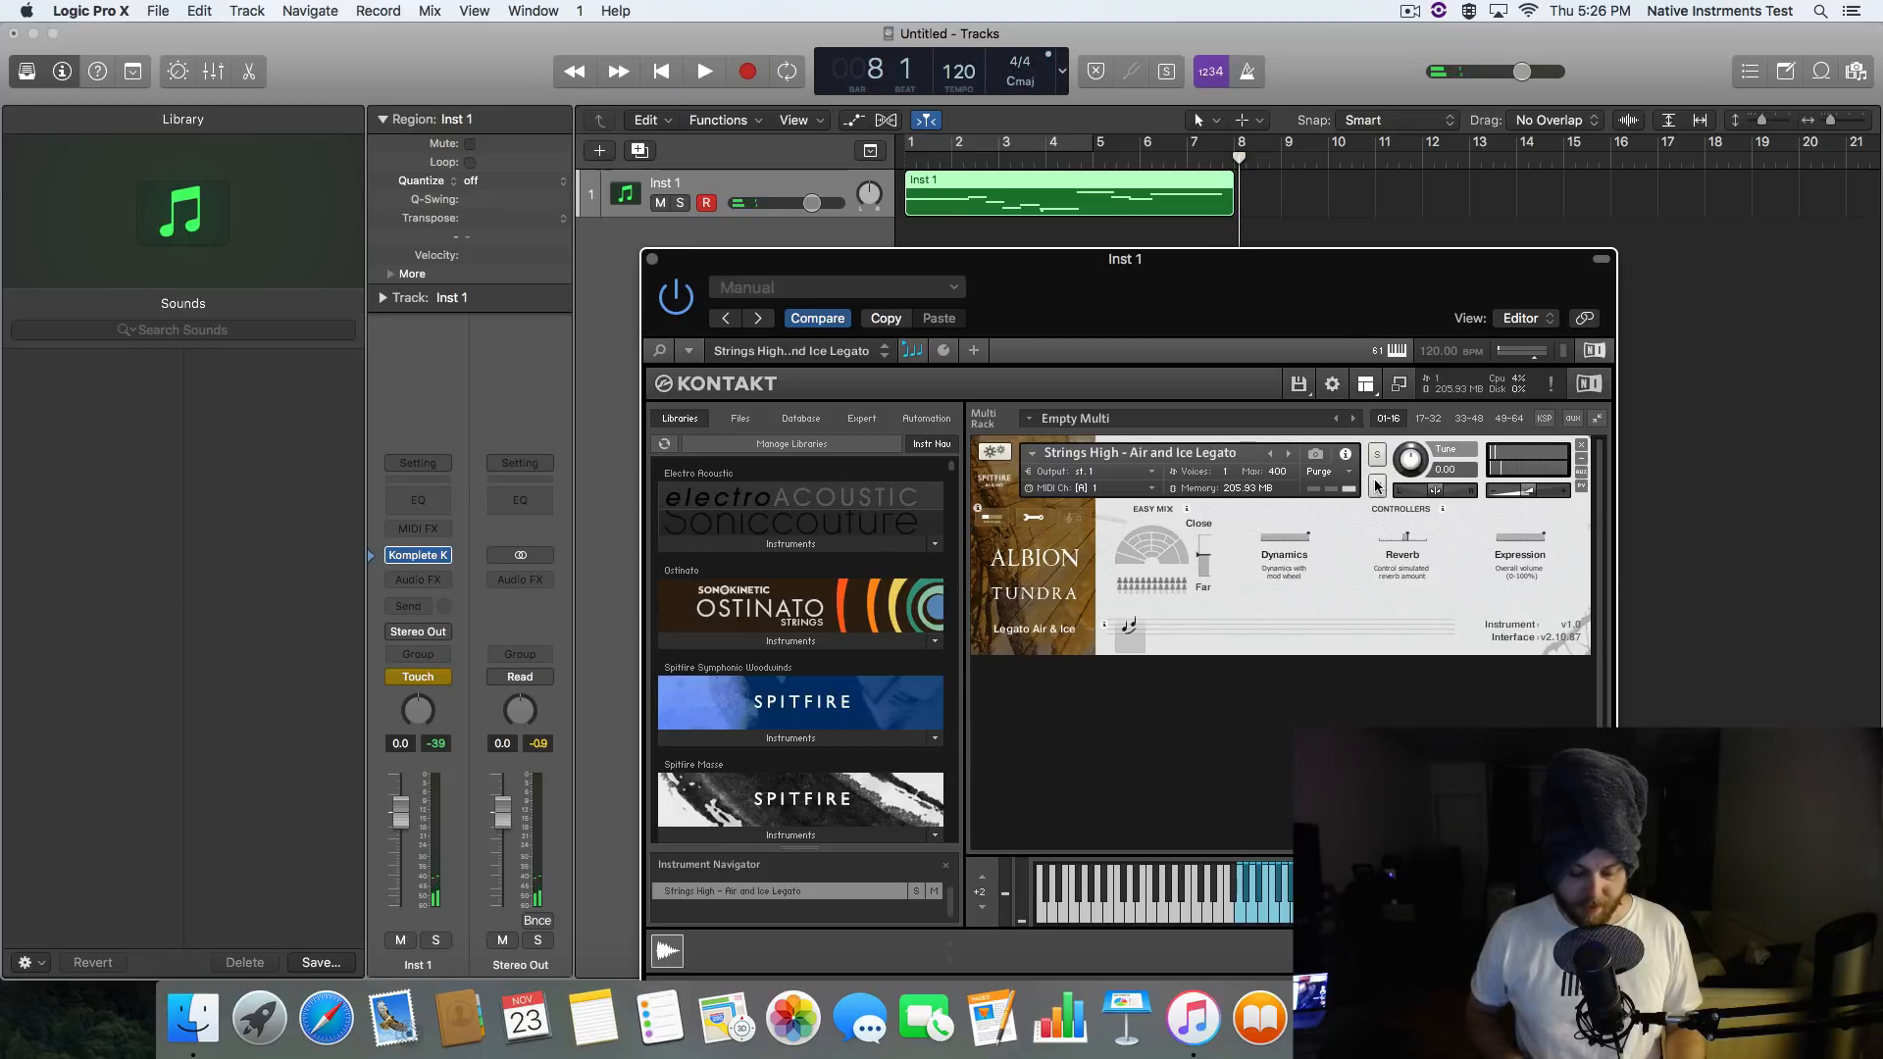
click(660, 70)
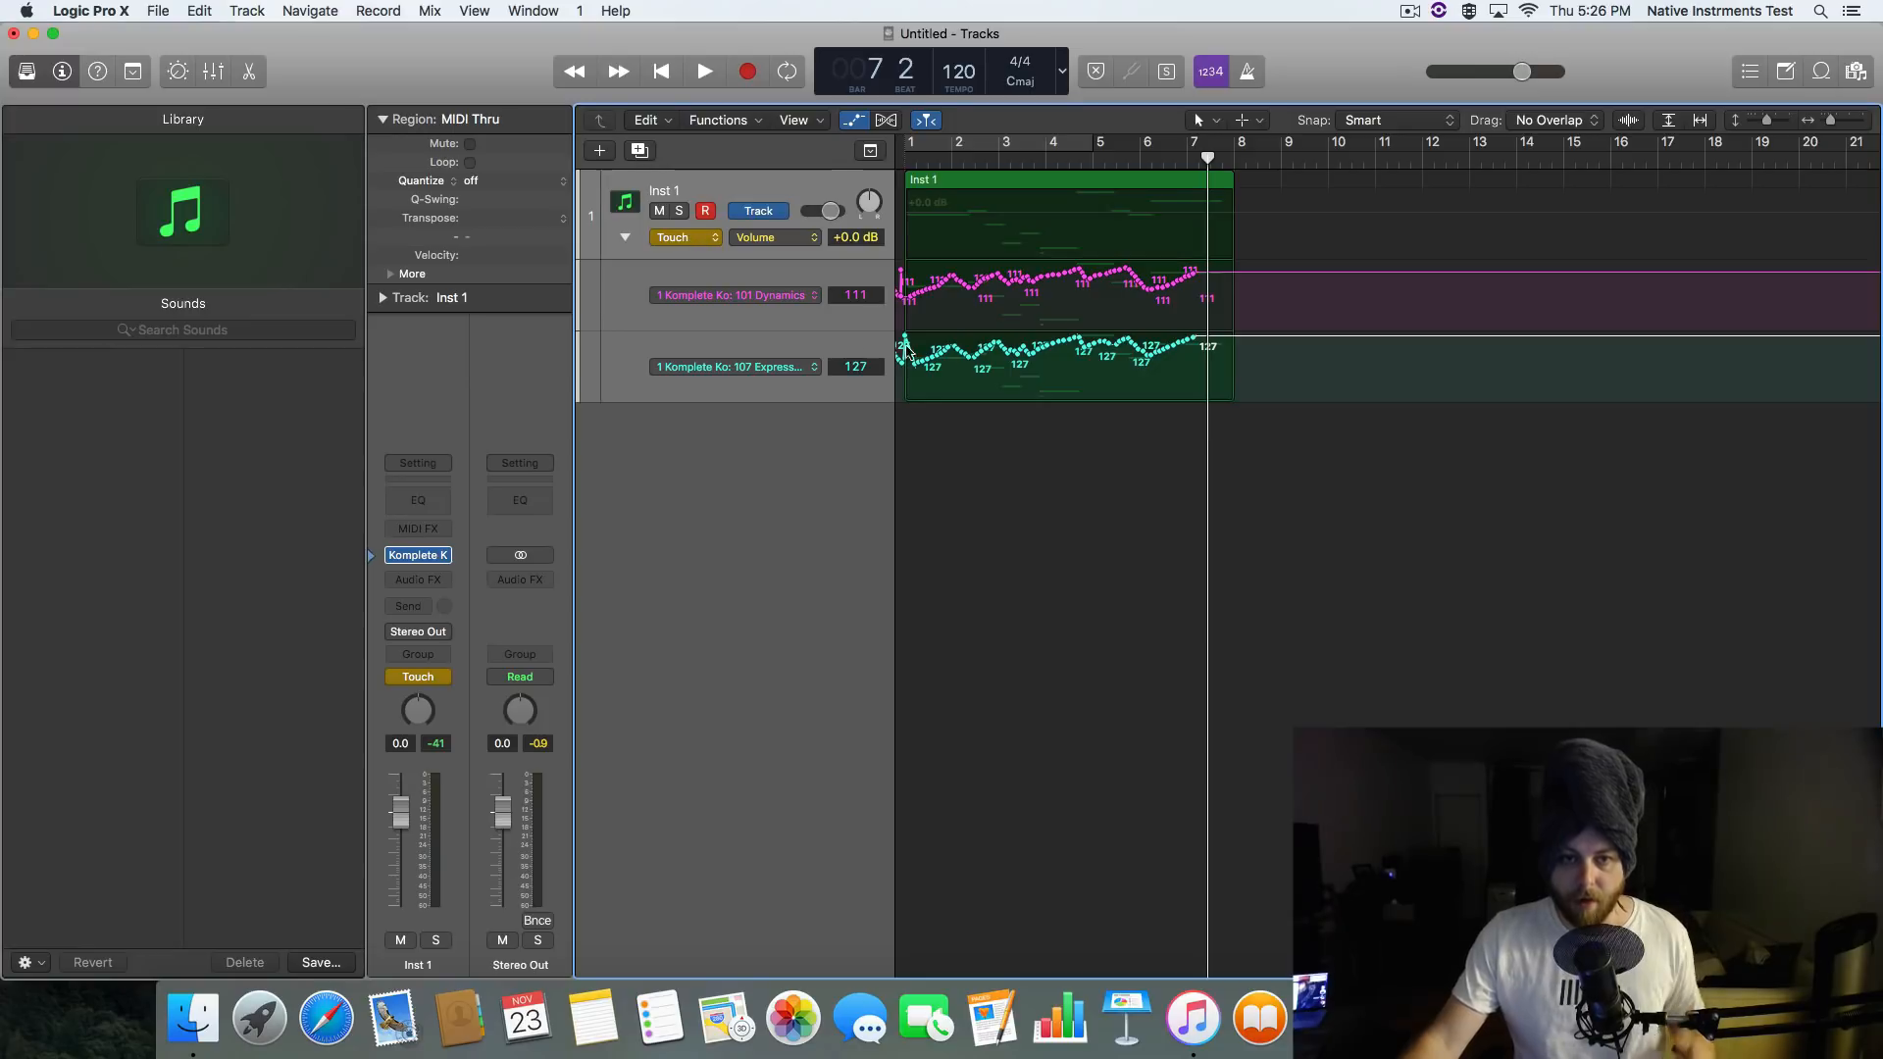
mouse_move(984, 394)
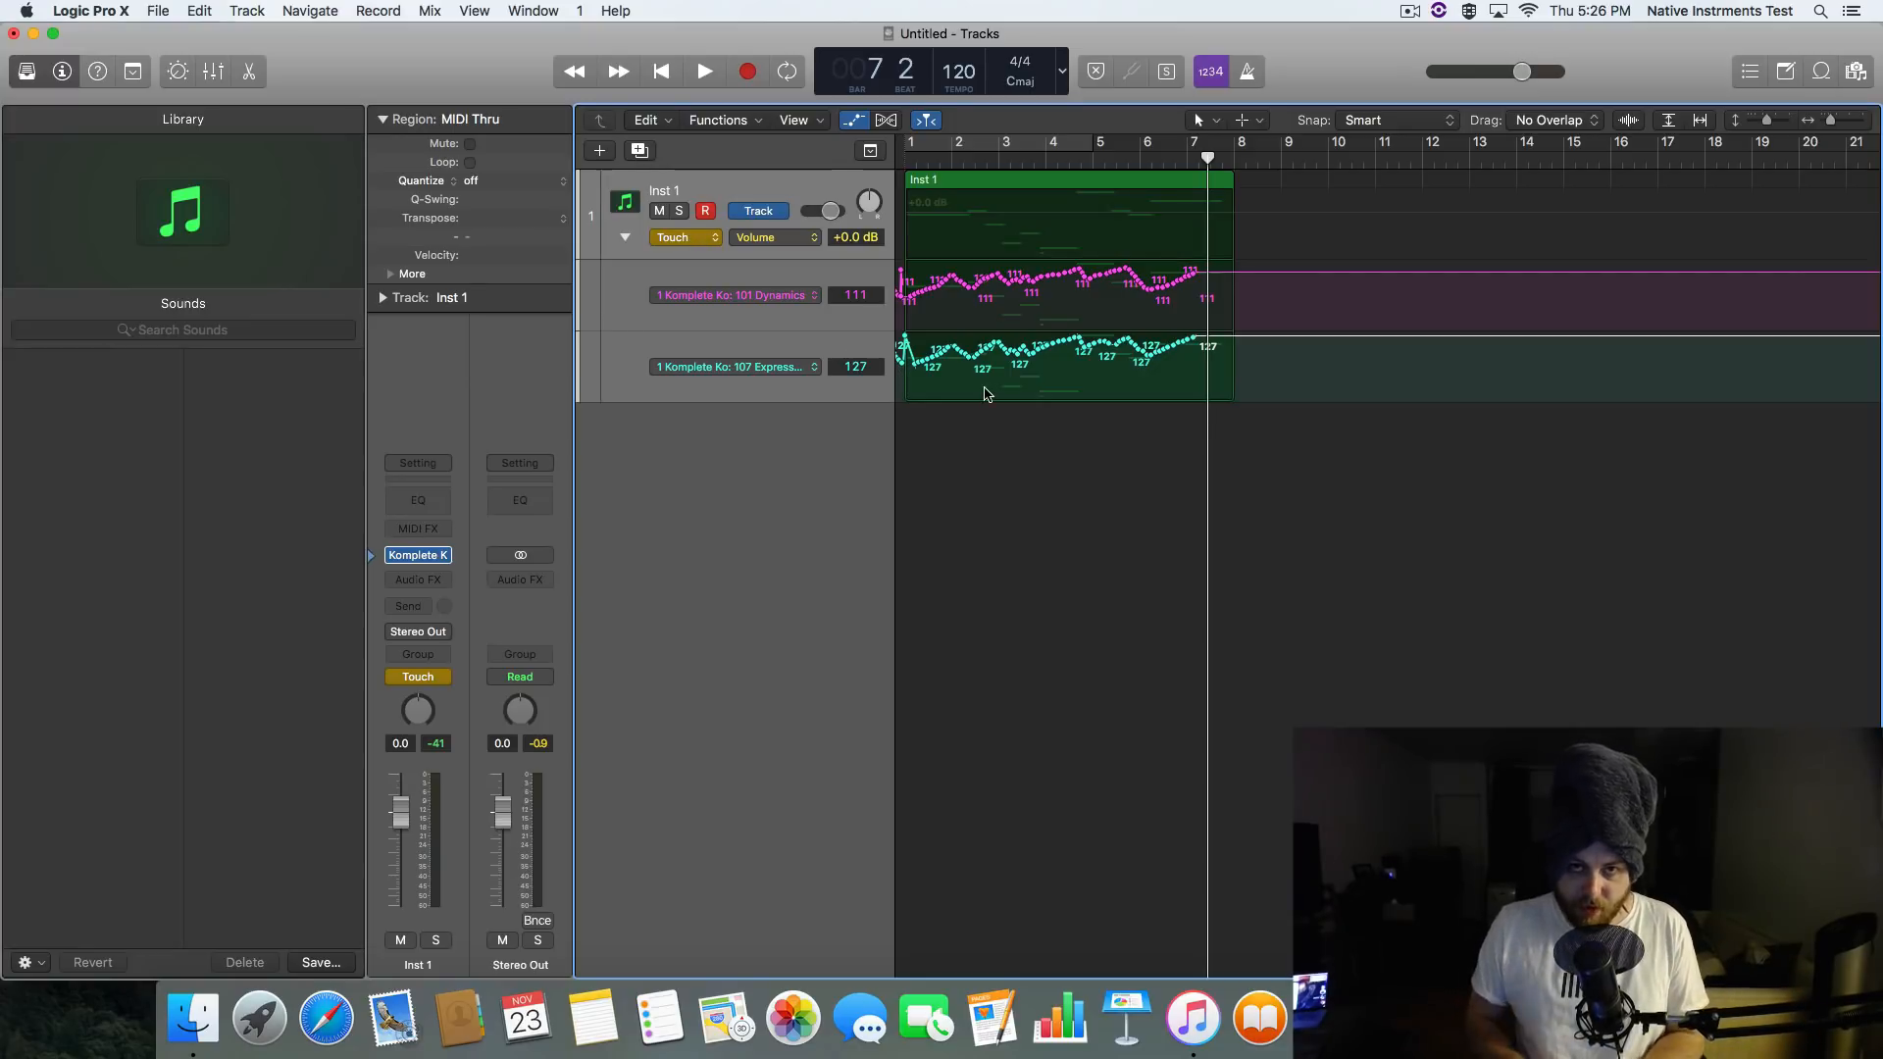